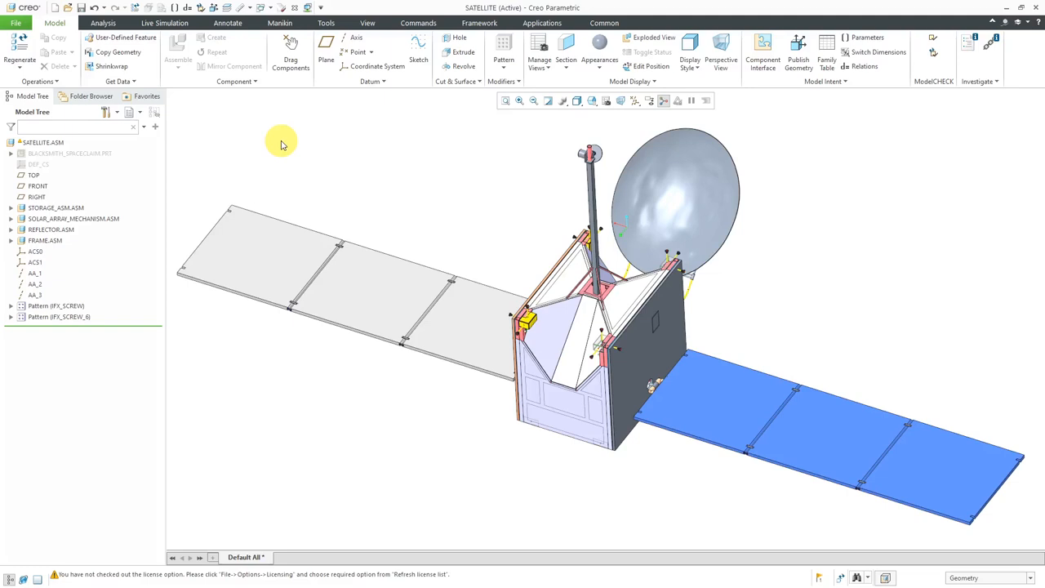
mouse_move(326, 23)
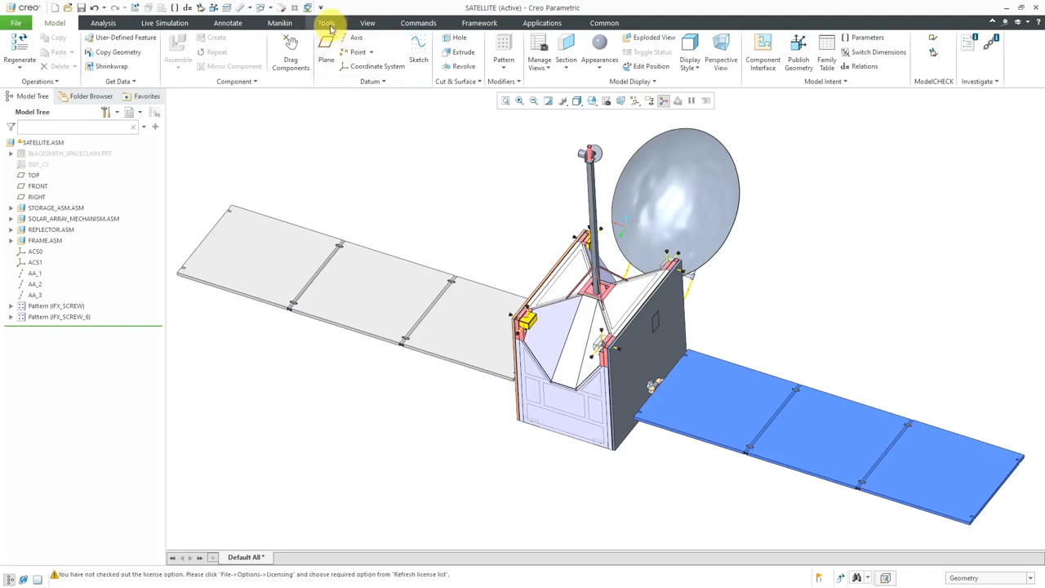
Step: Switch the ribbon to the Tools investigation and utility commands
left_click(330, 23)
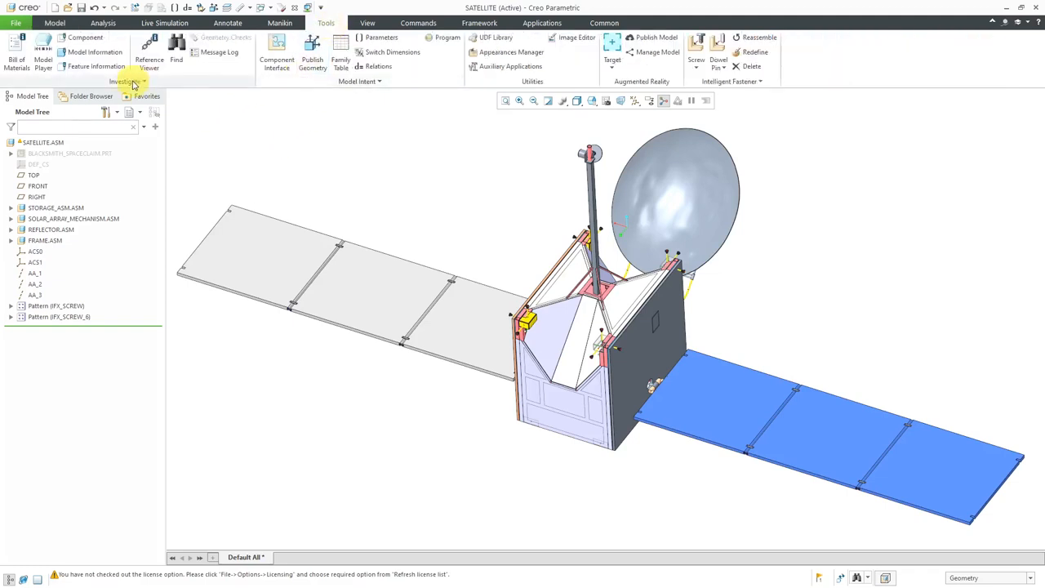
Step: Bring up the View Changes window comparing the satellite assembly against session start
left_click(131, 81)
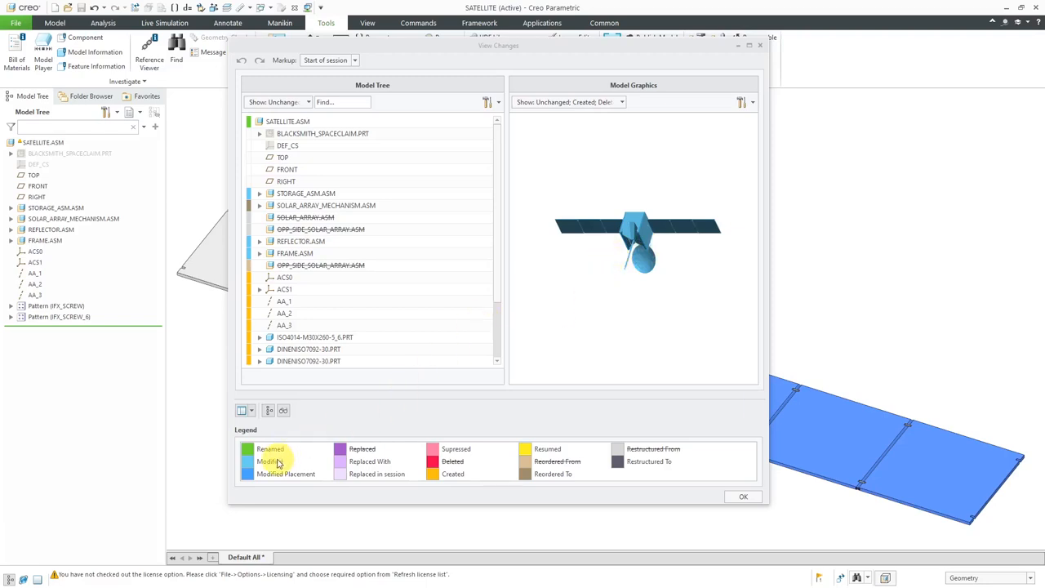
mouse_move(319, 461)
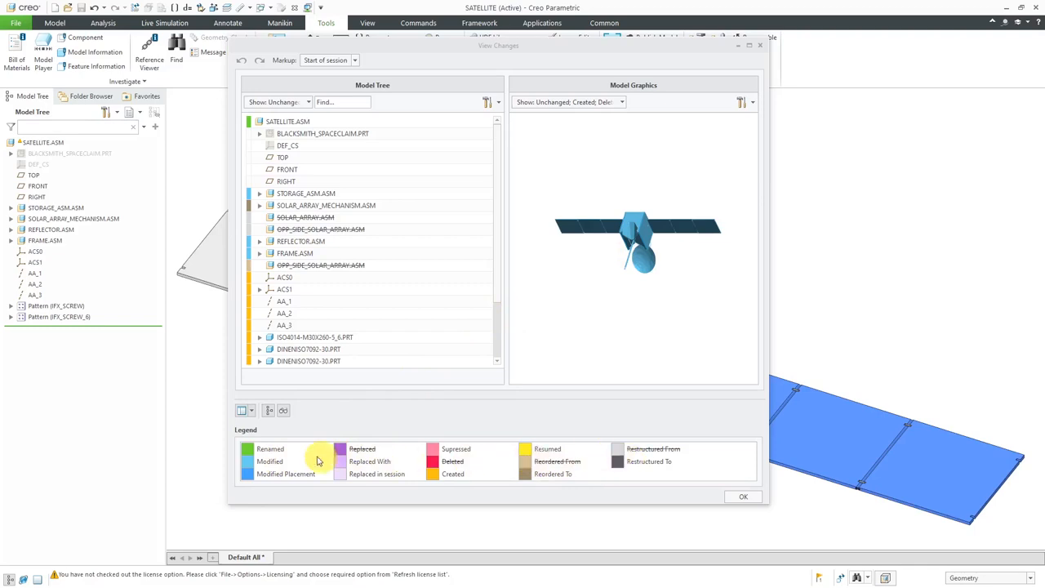
mouse_move(323, 465)
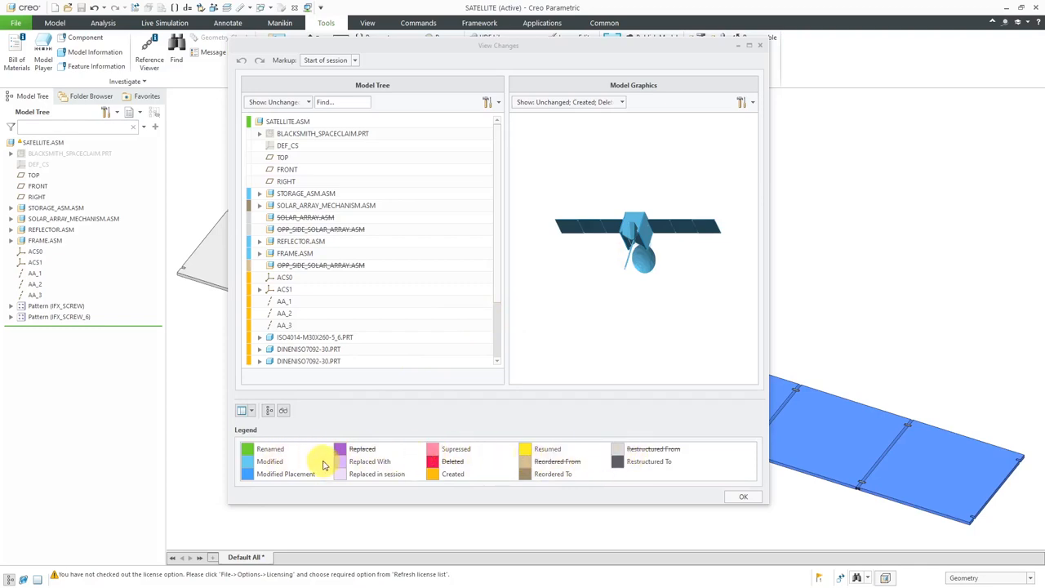
mouse_move(278, 447)
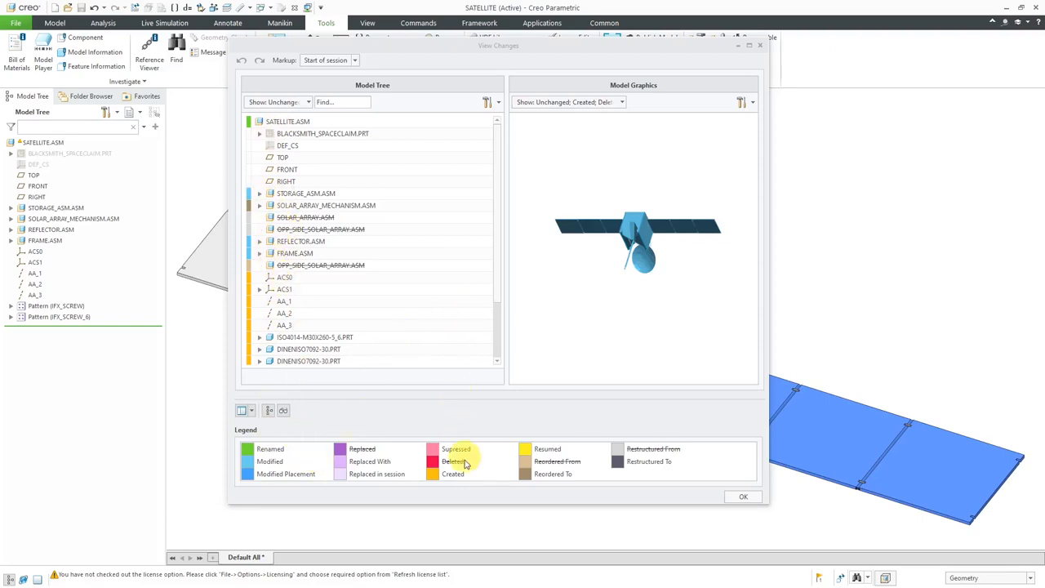
scroll("down", 3)
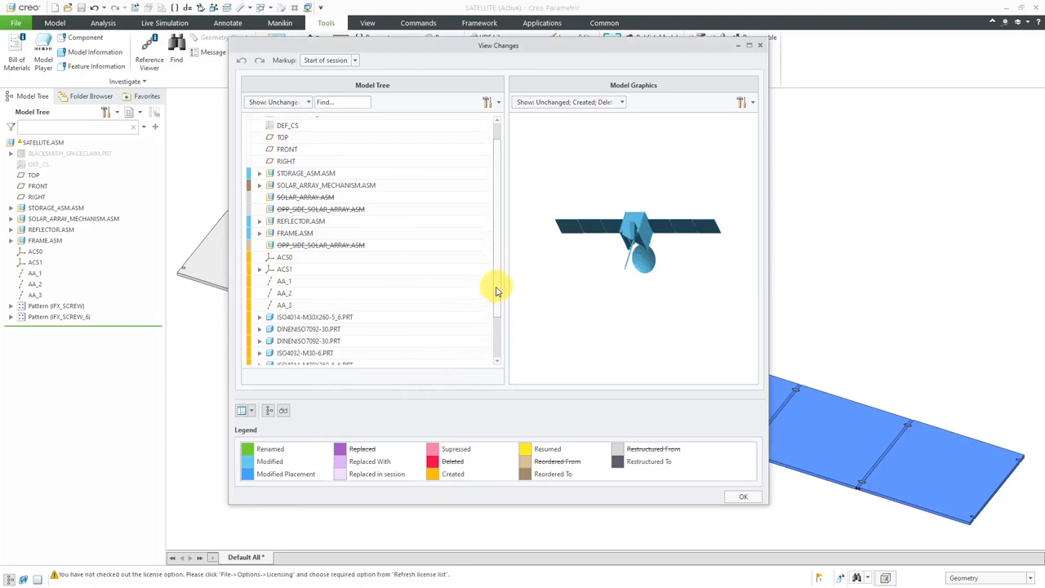
scroll("down", 3)
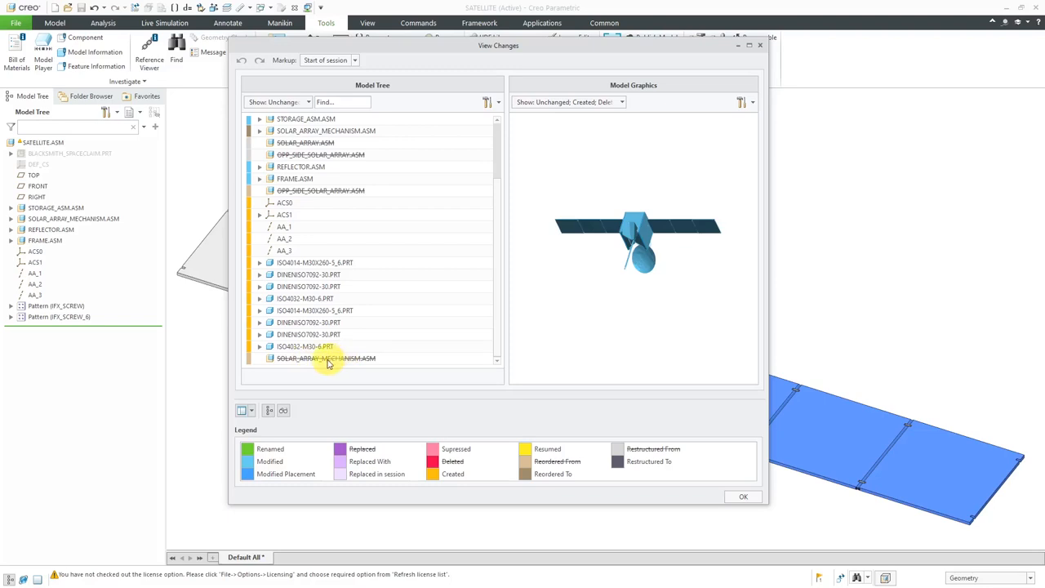
mouse_move(327, 366)
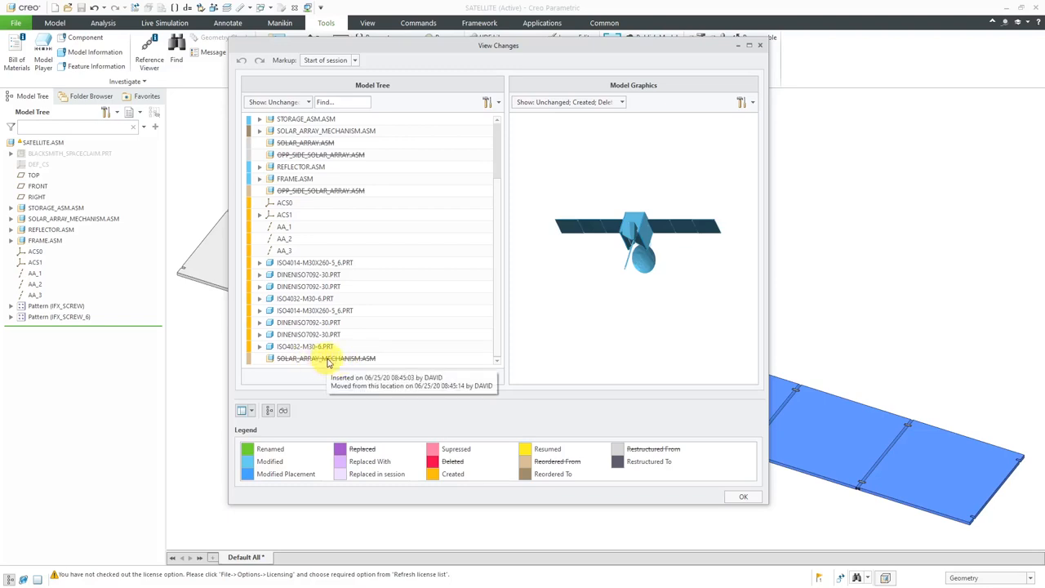
mouse_move(252, 366)
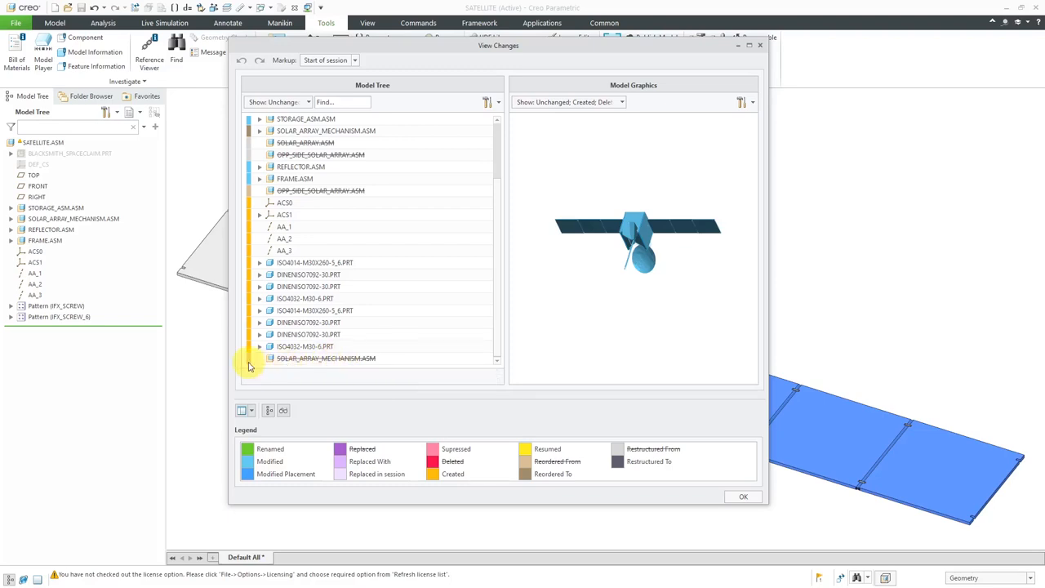
mouse_move(535, 427)
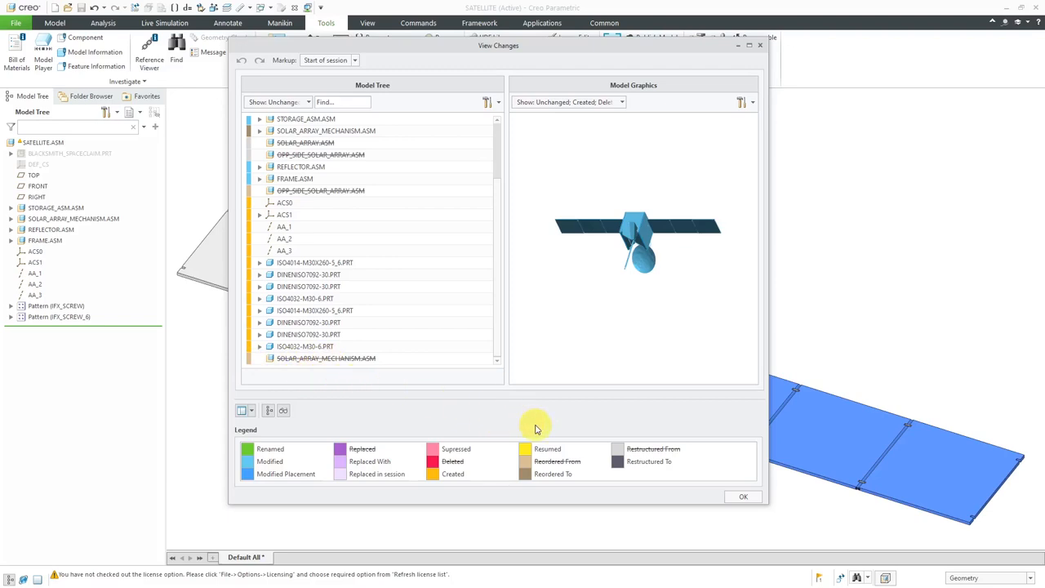
mouse_move(499, 333)
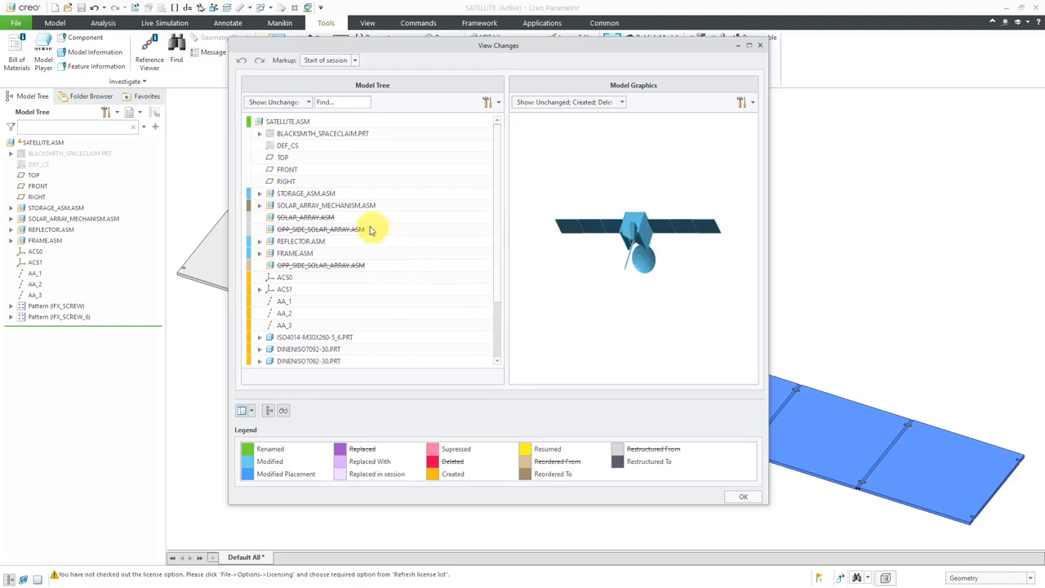
mouse_move(320, 229)
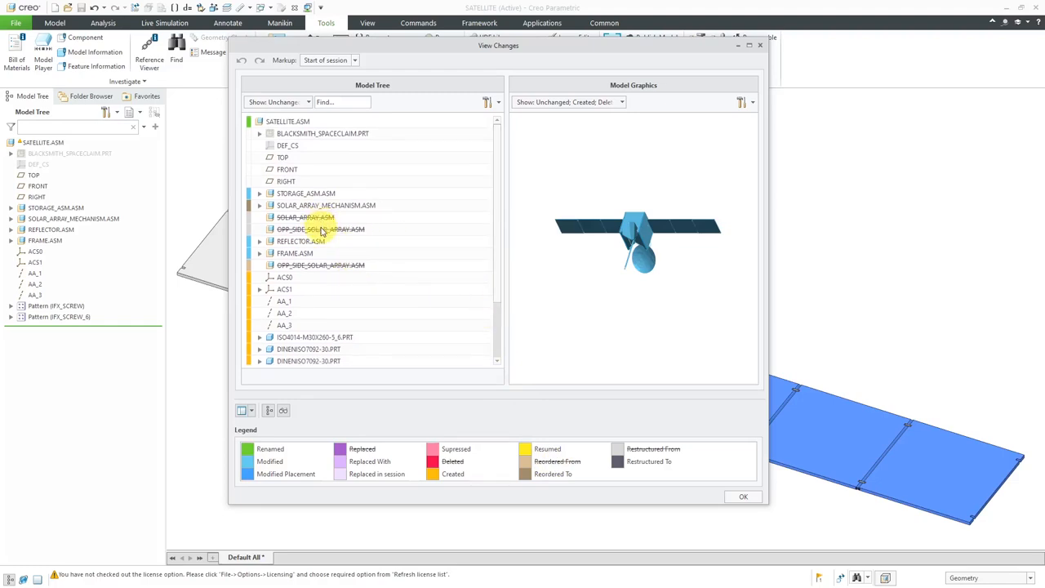
mouse_move(323, 229)
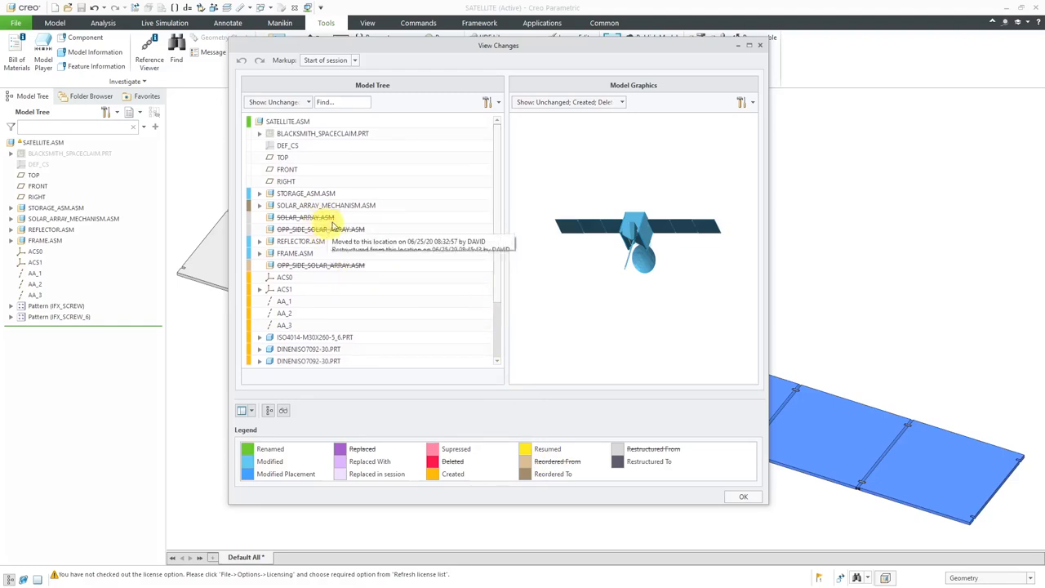
mouse_move(369, 222)
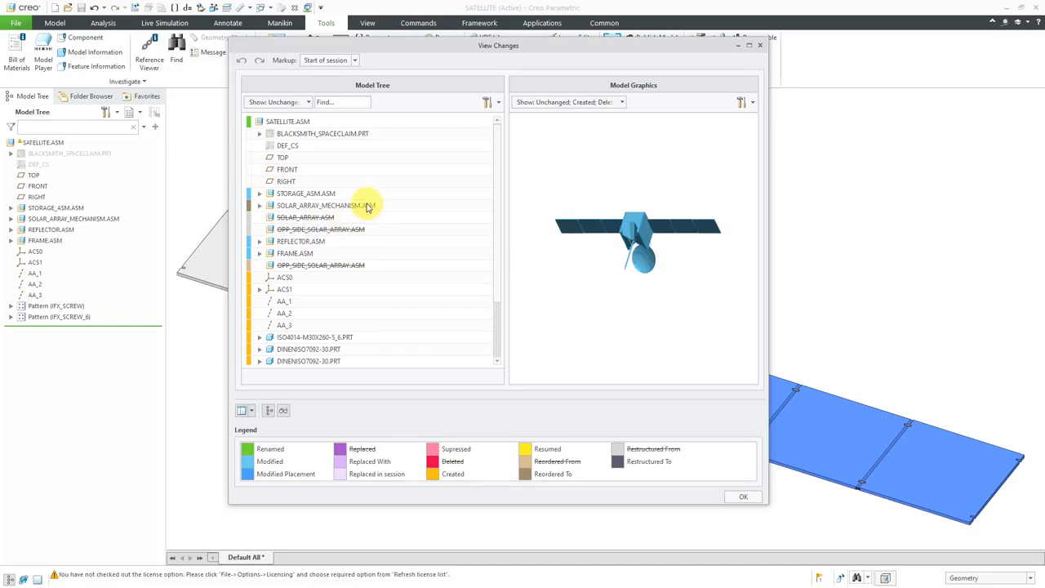
Step: Hide Unchanged items in the Model Tree Show filter so only changed components remain
left_click(305, 101)
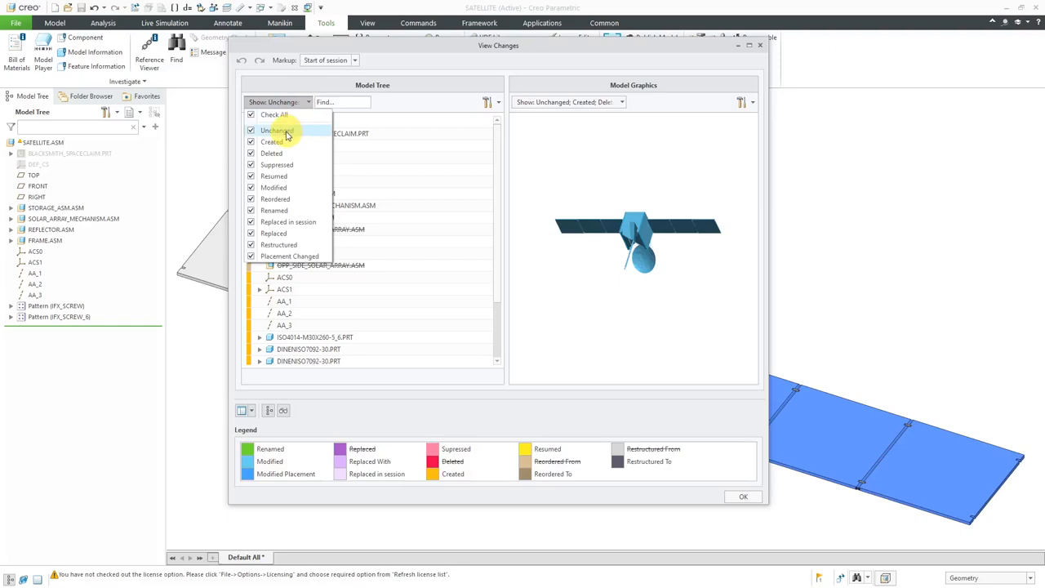
left_click(252, 130)
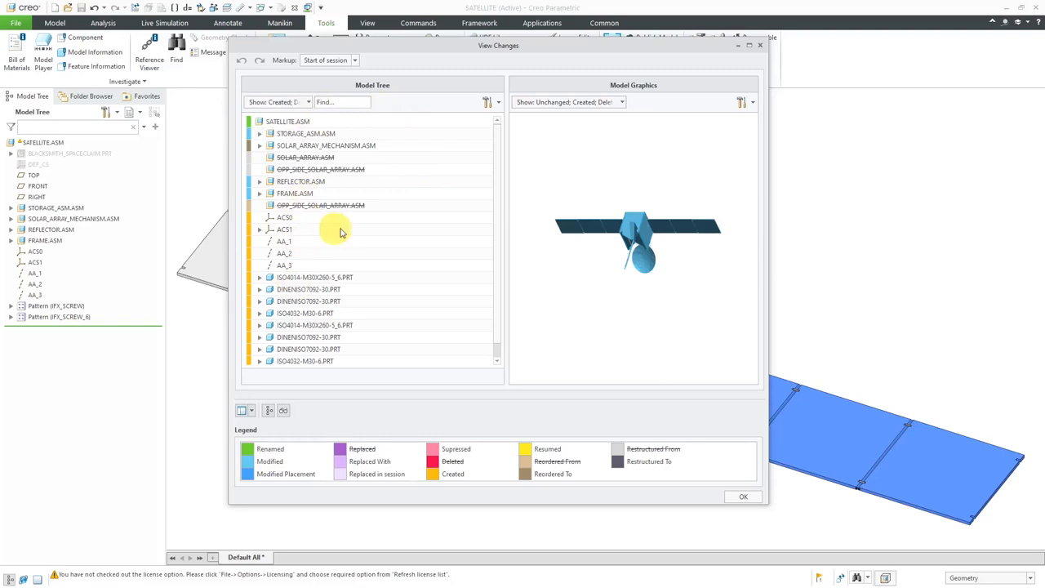
mouse_move(337, 238)
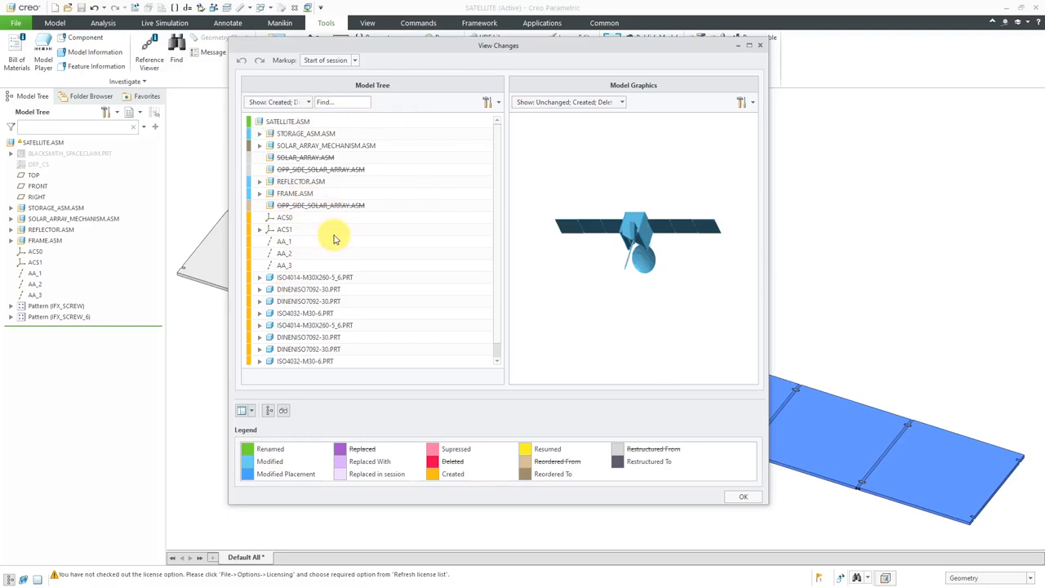
Step: Expand All branches of the change tree down to surfaces, protrusions and cuts
left_click(487, 101)
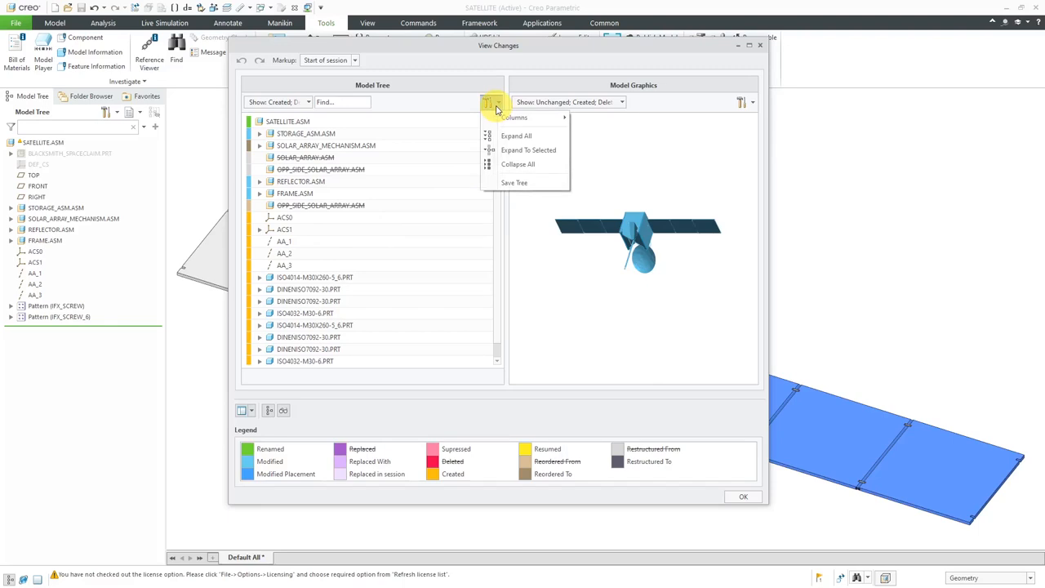
mouse_move(516, 136)
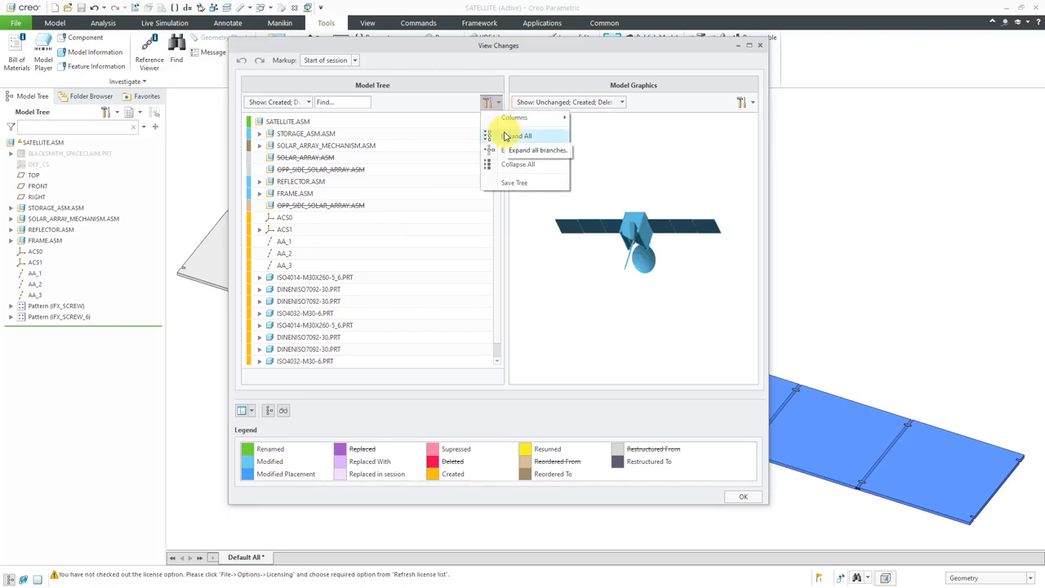
left_click(539, 151)
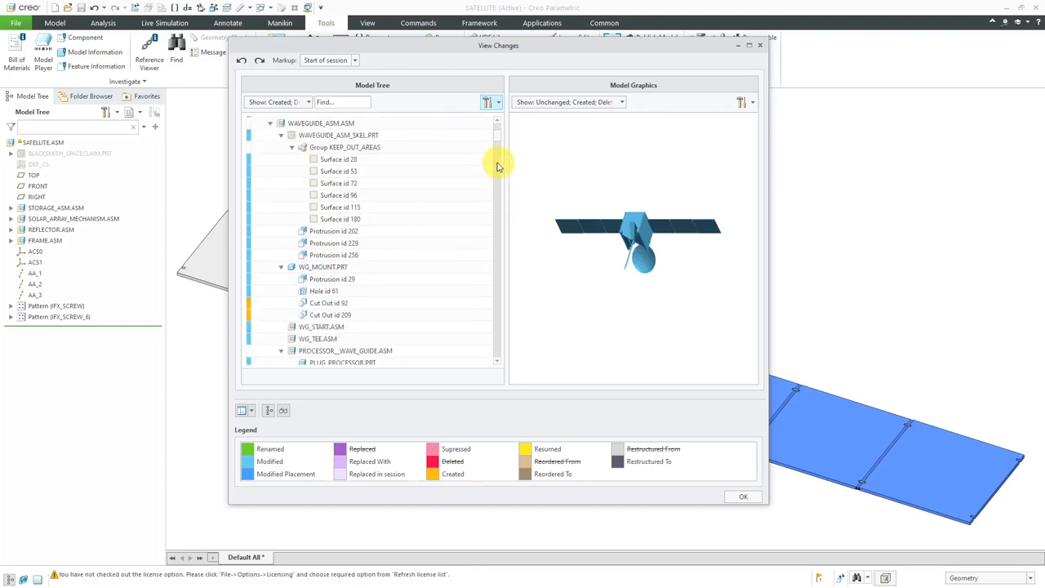
mouse_move(538, 317)
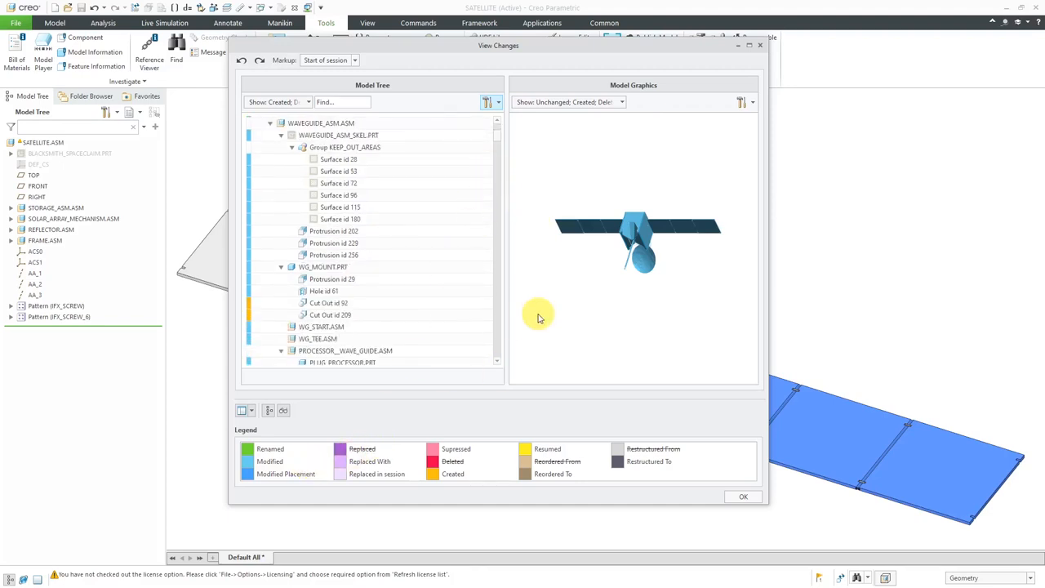
Step: Review the expanded change tree down to the sheet-metal walls and cuts
scroll("down", 3)
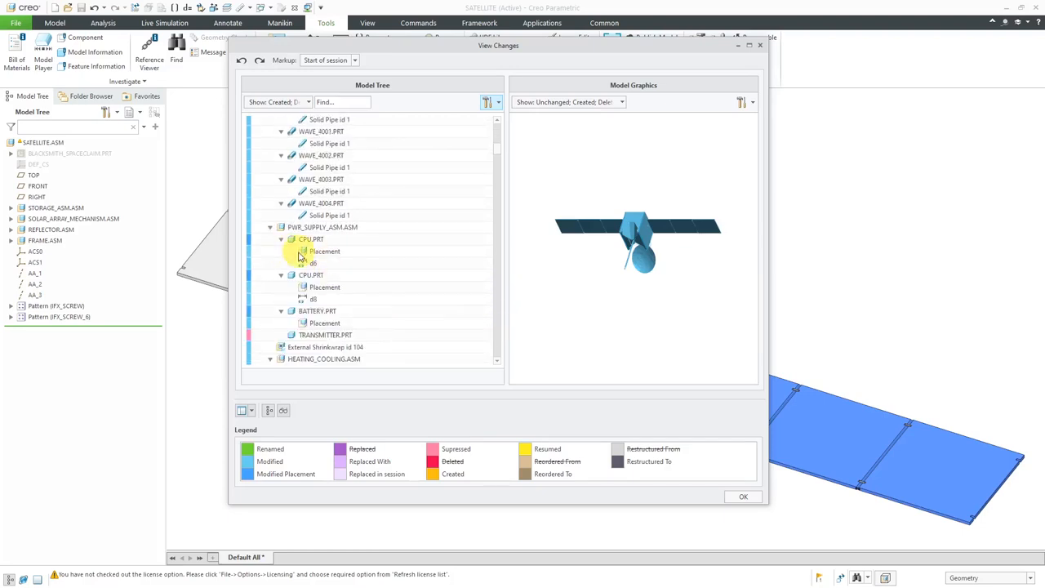
mouse_move(500, 346)
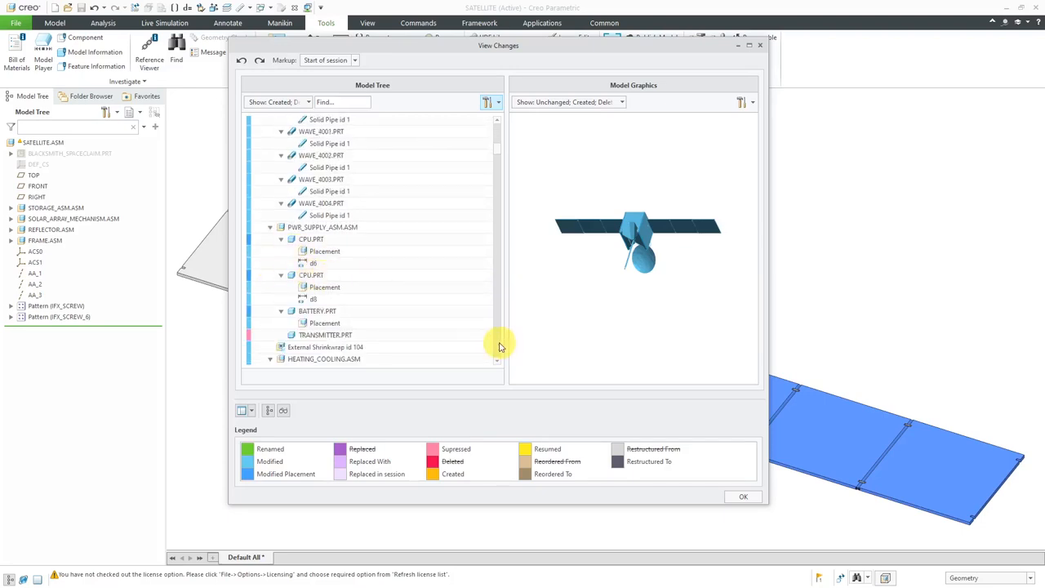
mouse_move(258, 342)
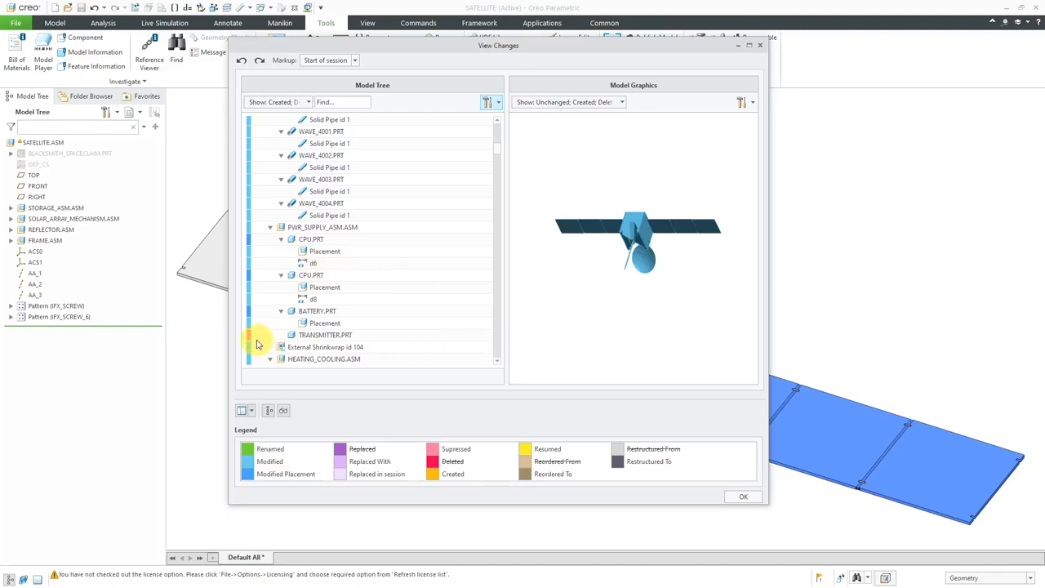
scroll("down", 3)
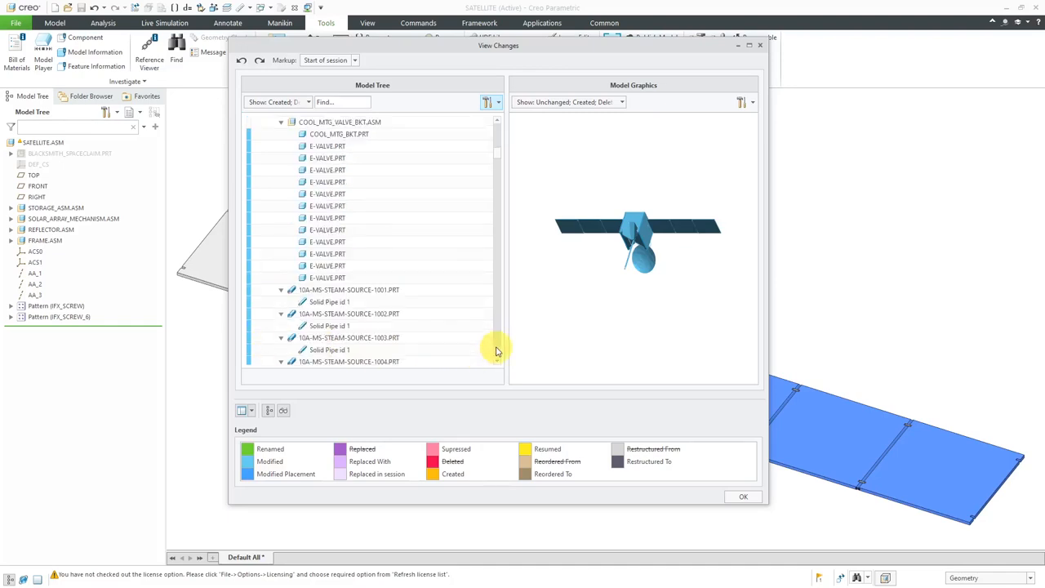
scroll("down", 3)
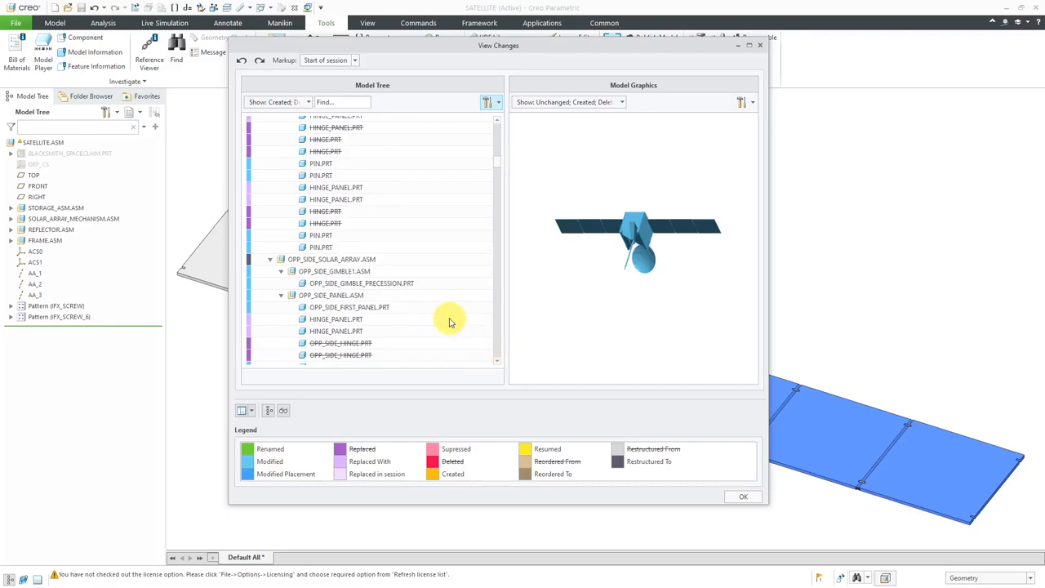
mouse_move(392, 464)
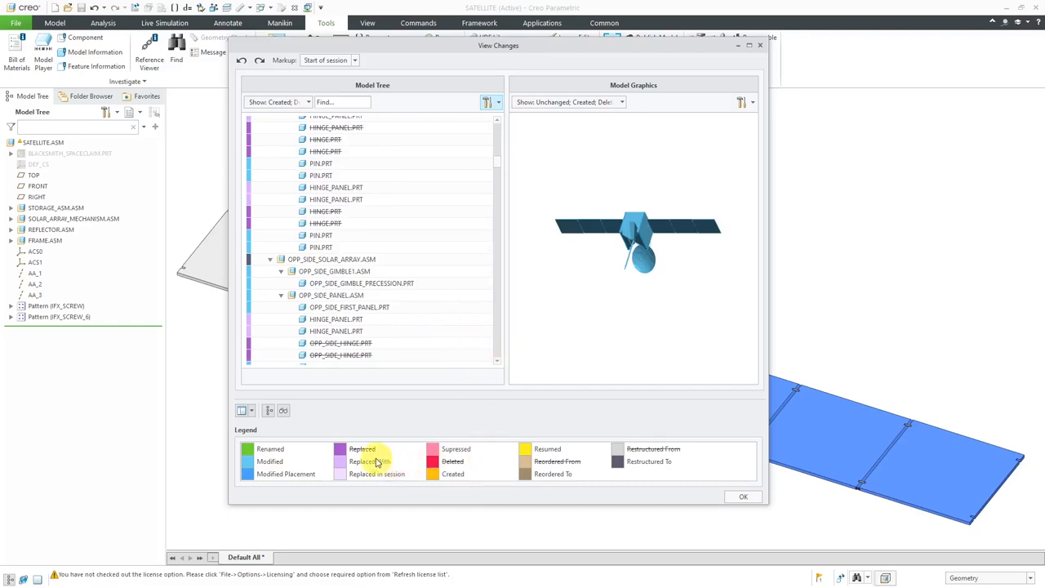
mouse_move(501, 335)
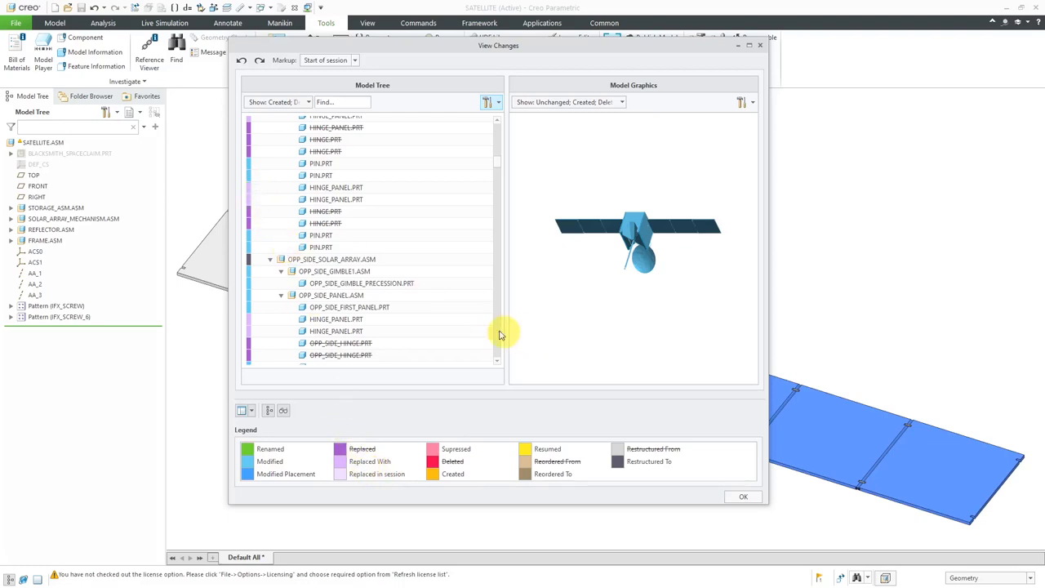
scroll("down", 3)
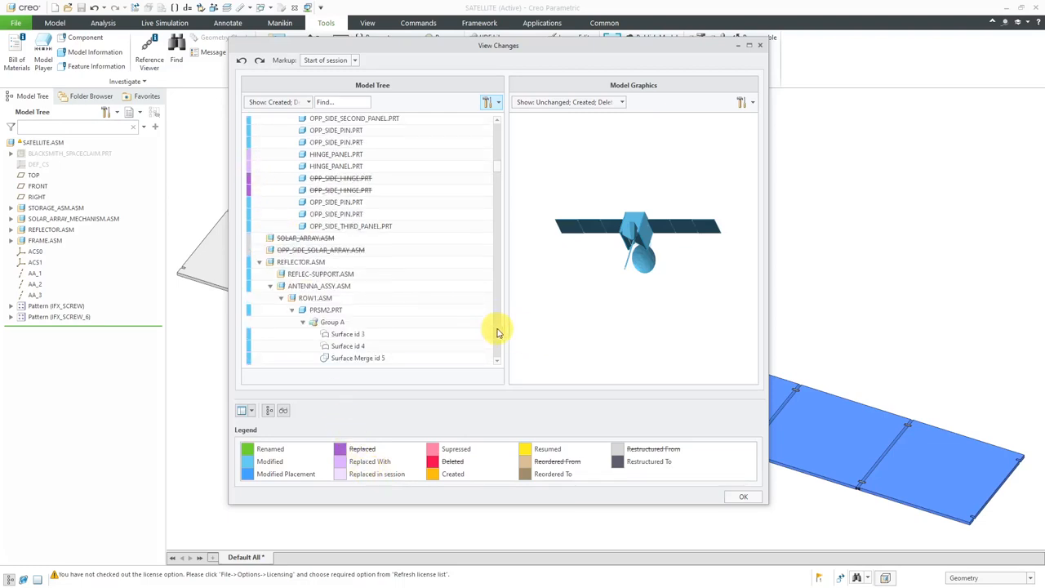
scroll("down", 3)
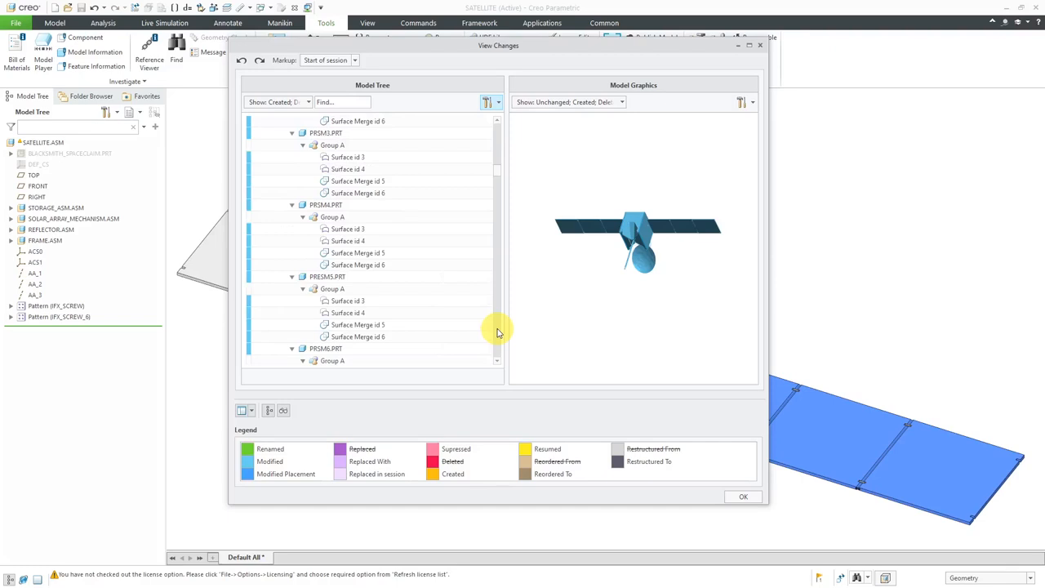
scroll("down", 3)
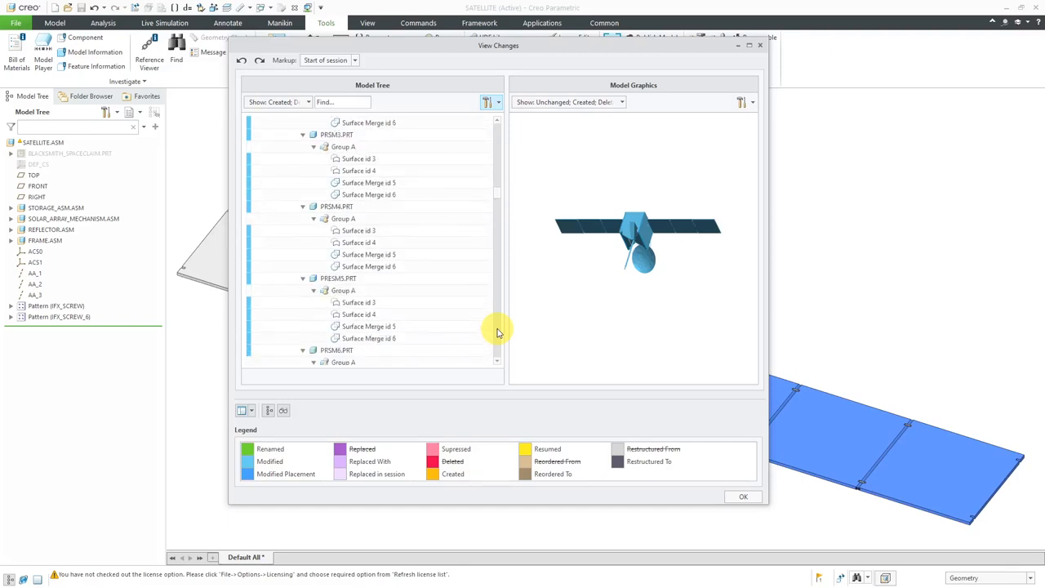
scroll("down", 3)
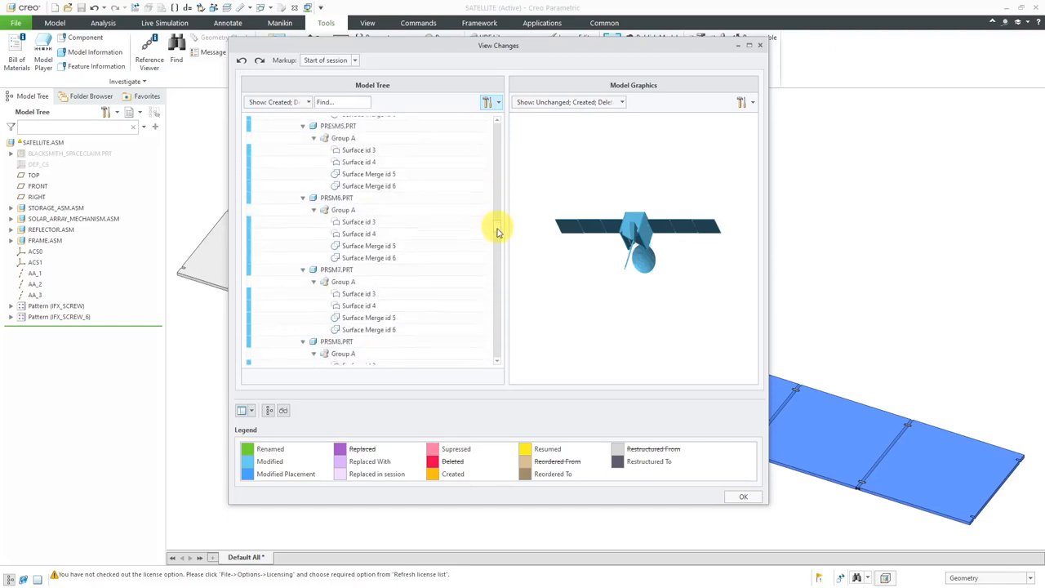
scroll("down", 3)
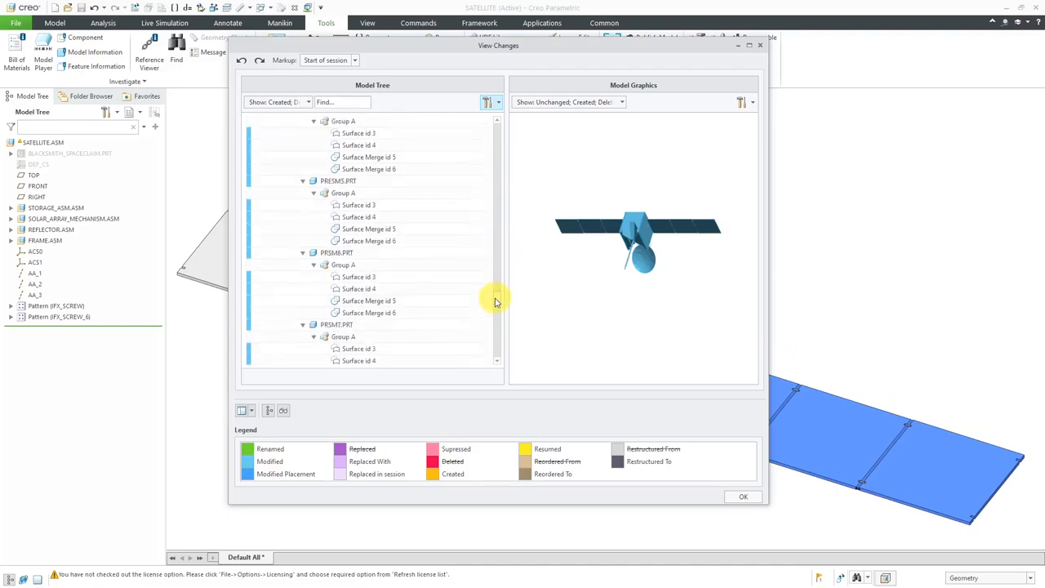
scroll("down", 3)
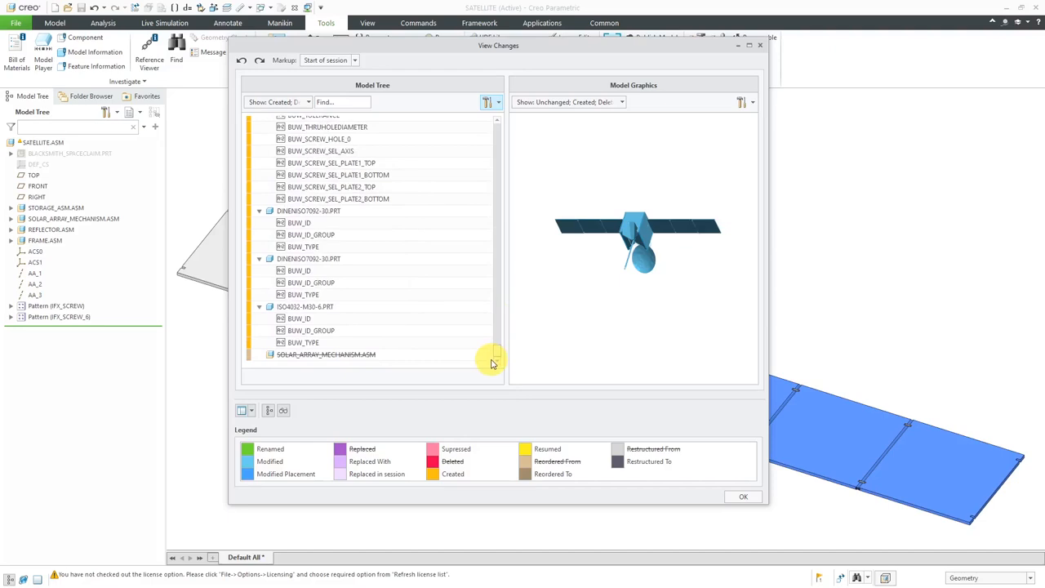
scroll("down", 3)
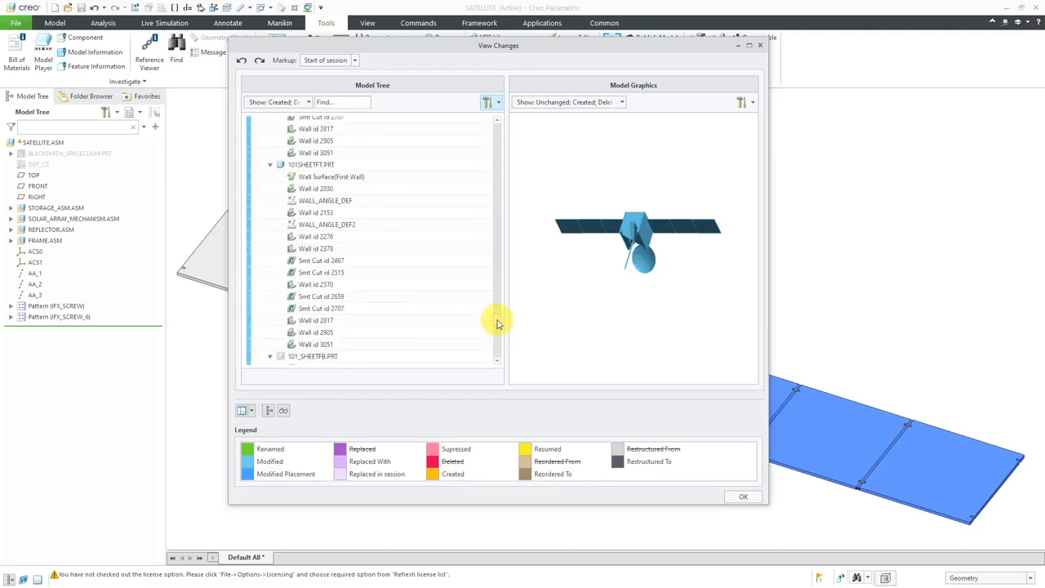
Step: Check the tree's Show filter, then bring up the Model Graphics change-type list
left_click(302, 102)
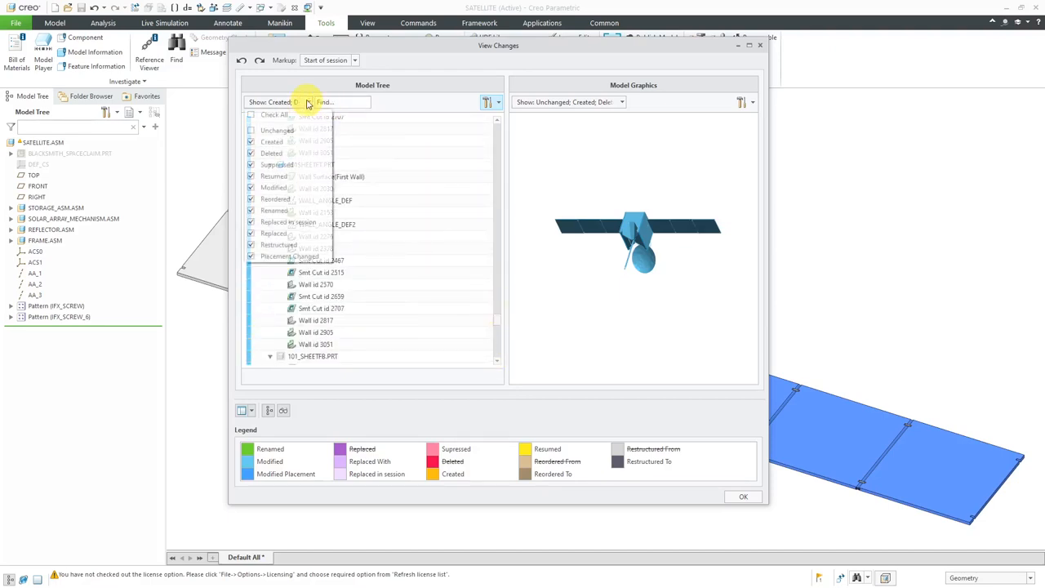
left_click(307, 101)
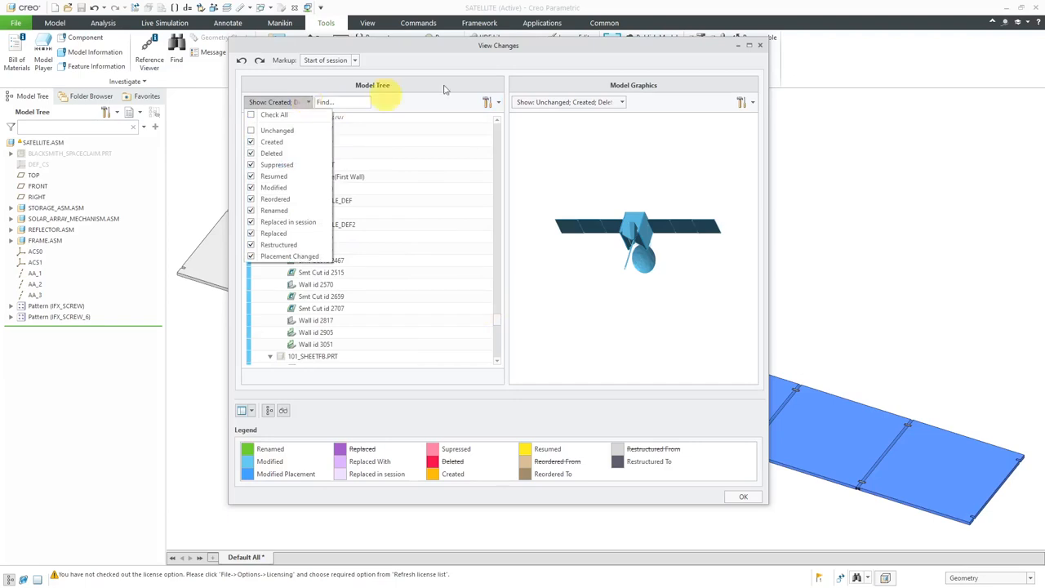
left_click(621, 102)
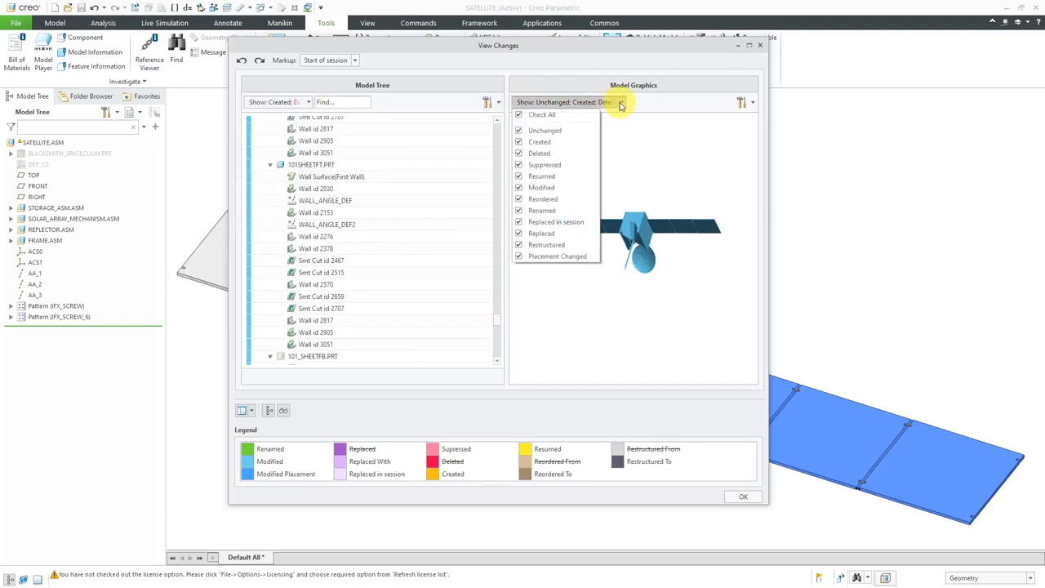
Step: Filter Model Graphics to Created and Modified only, unchecking Unchanged, Deleted, Reordered and Placement-changed
left_click(520, 130)
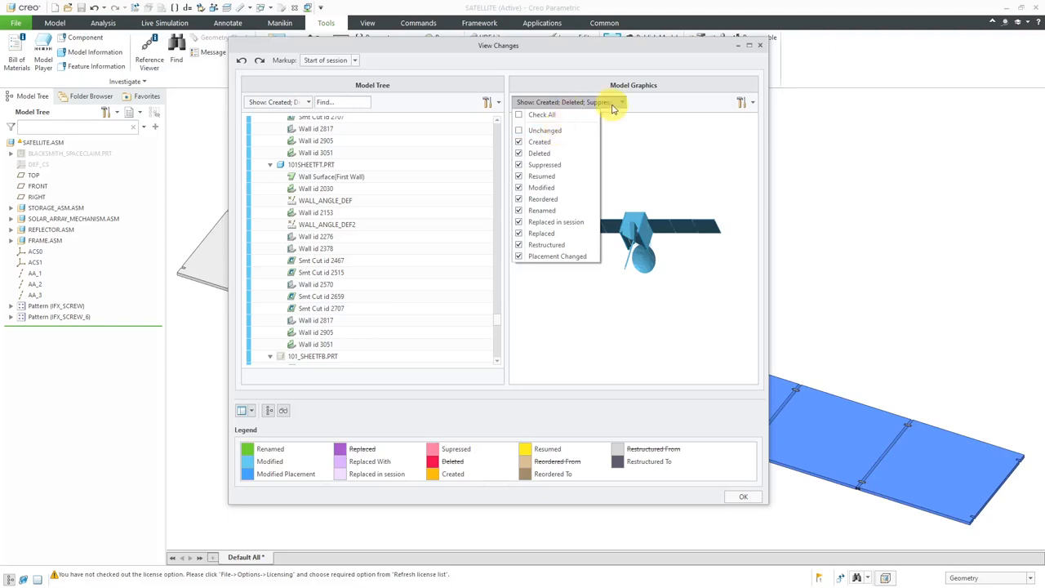
left_click(519, 153)
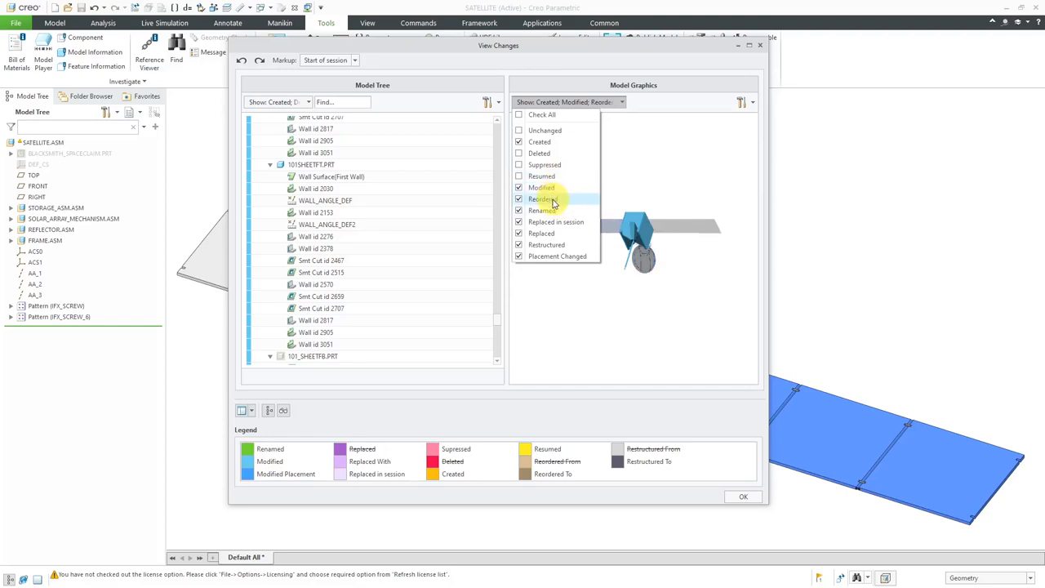
left_click(519, 199)
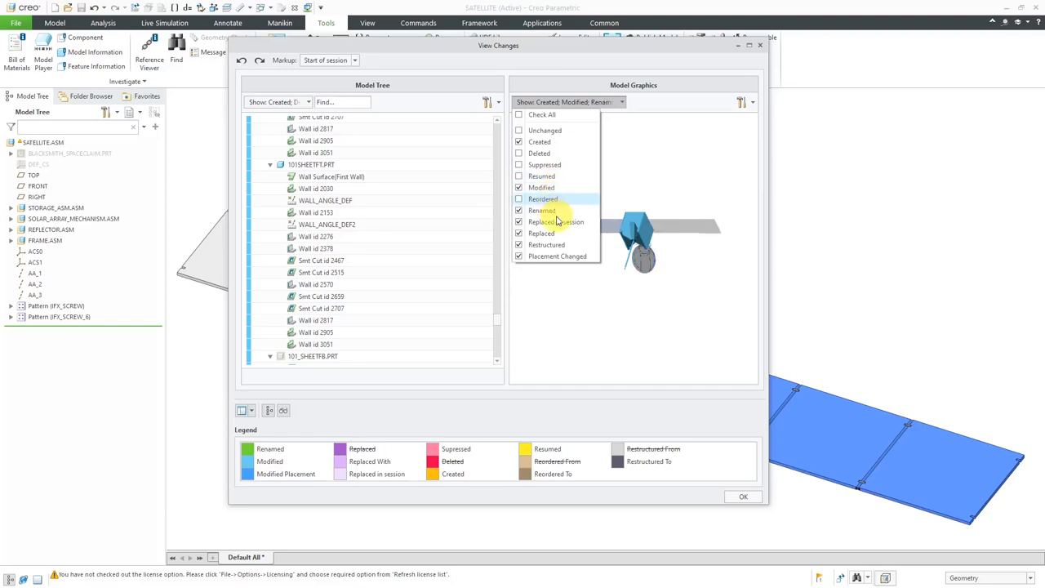
mouse_move(539, 209)
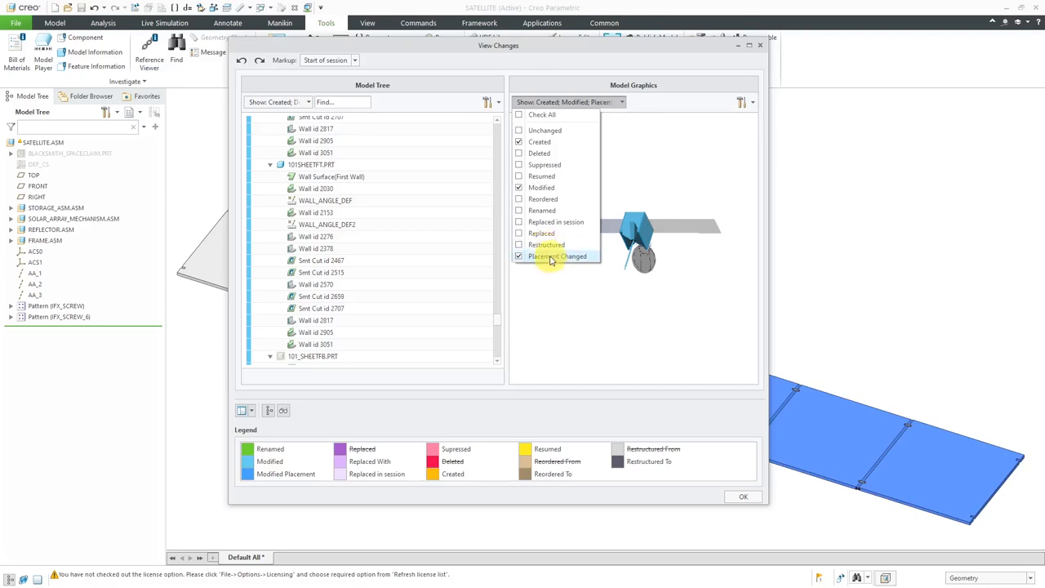
left_click(519, 255)
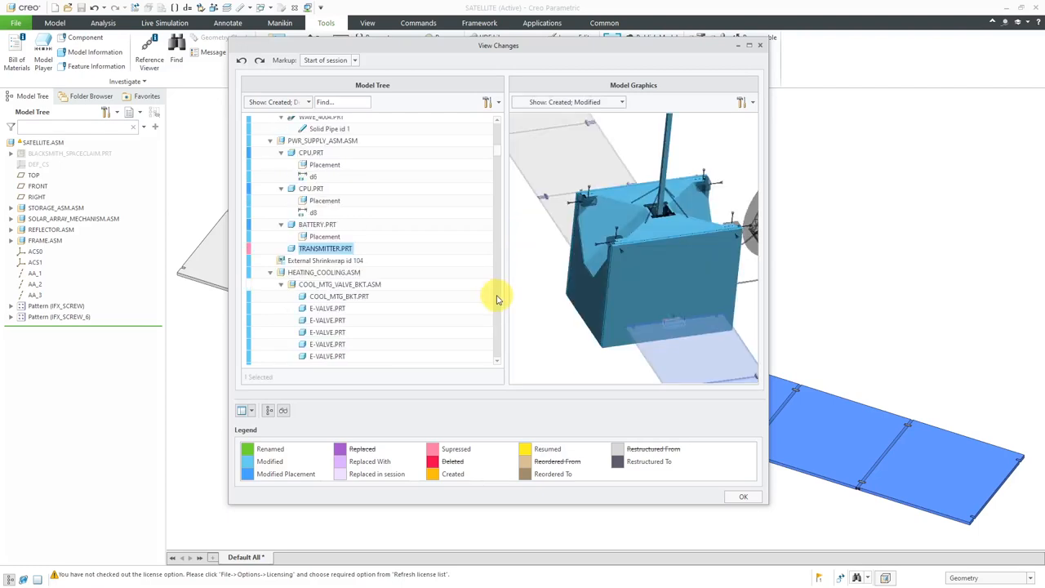
mouse_move(532, 194)
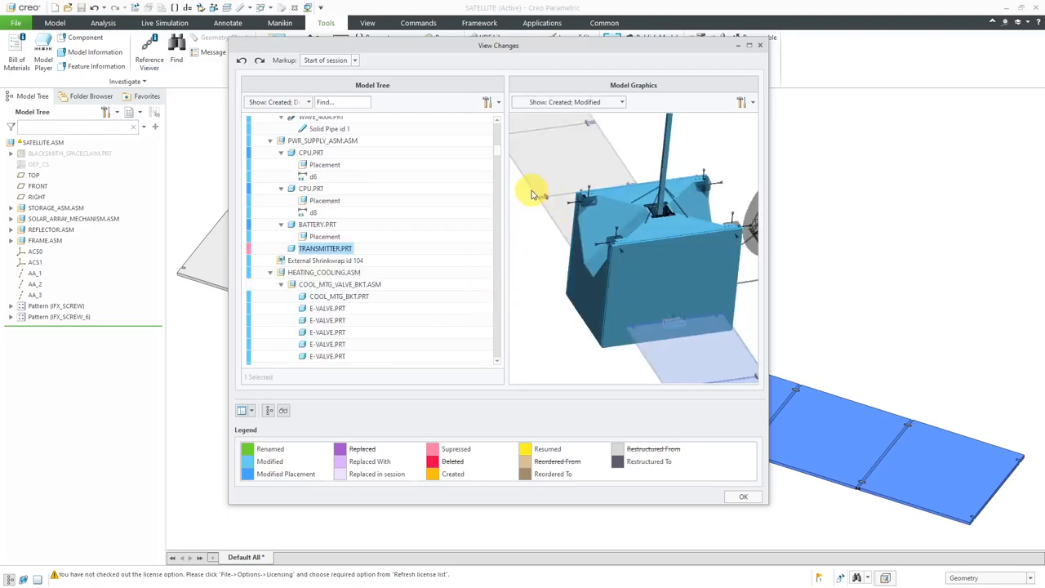
Step: Enlarge the View Changes window so tree and graphics get more room
left_click_drag(498, 46, 465, 75)
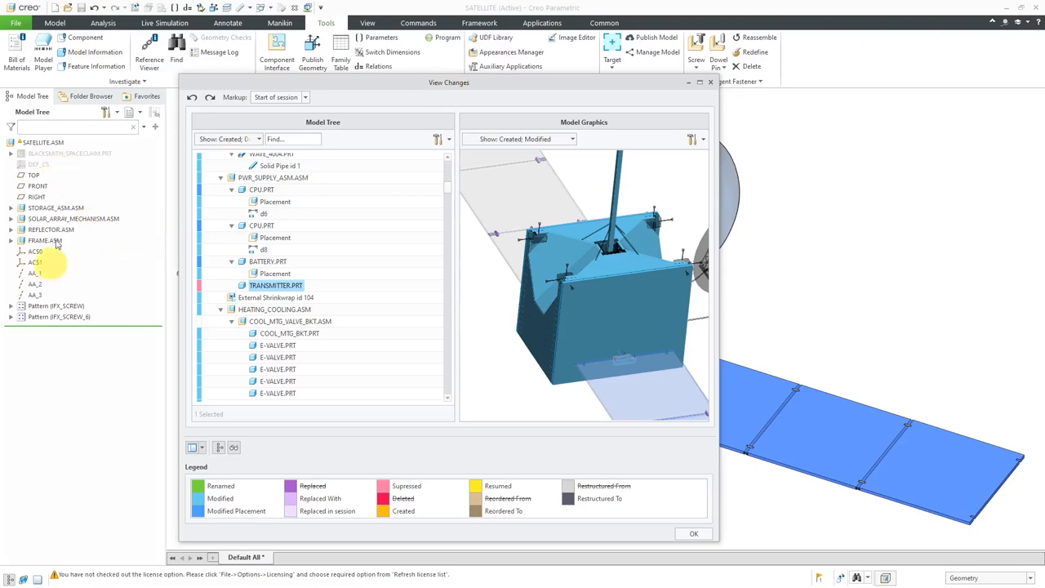
mouse_move(74, 244)
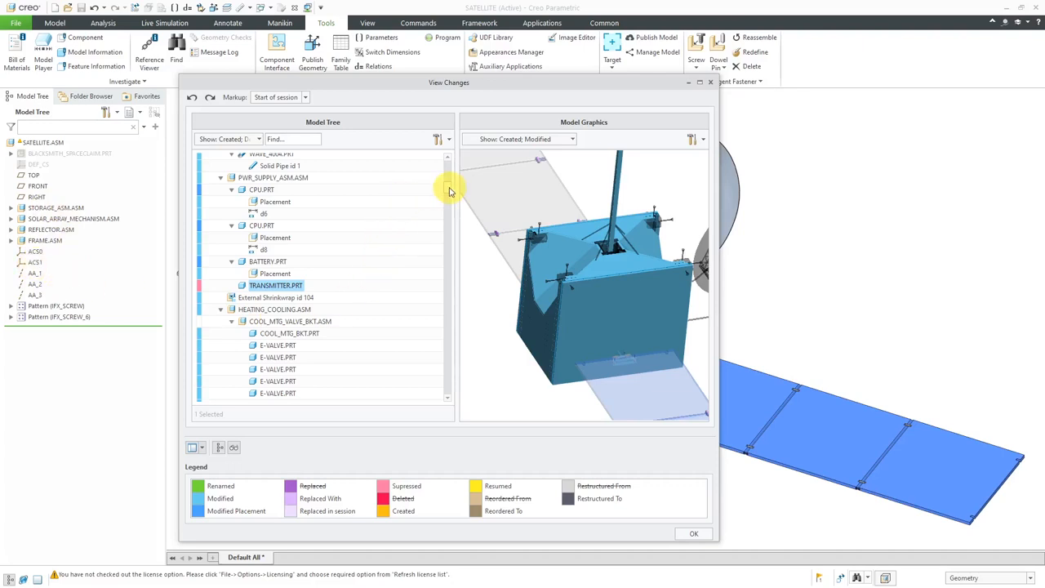
Step: Select SOLAR_ARRAY_MECHANISM.ASM in the change tree, showing its panel and hinge parts
scroll("down", 3)
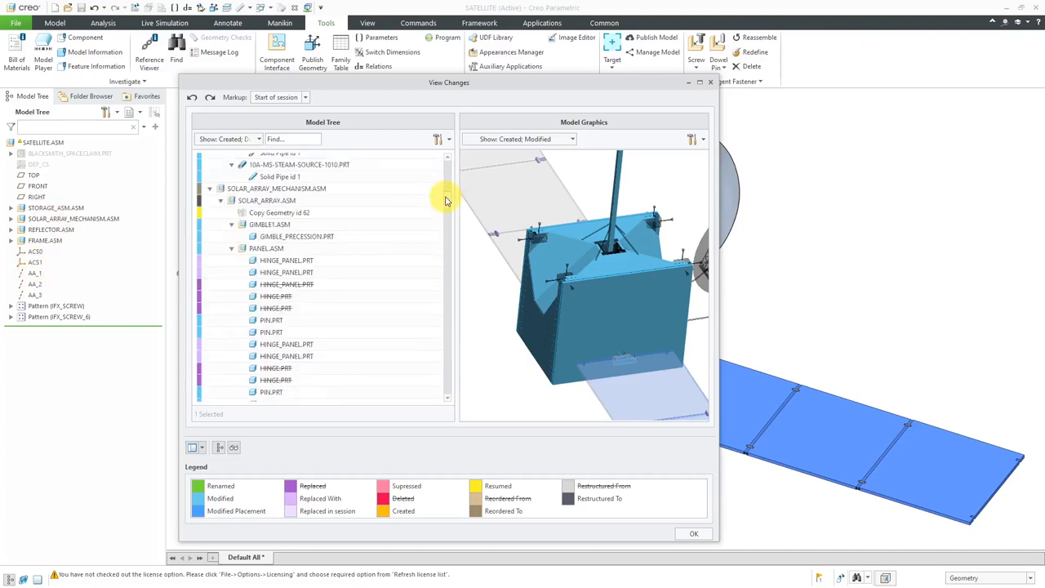
mouse_move(311, 189)
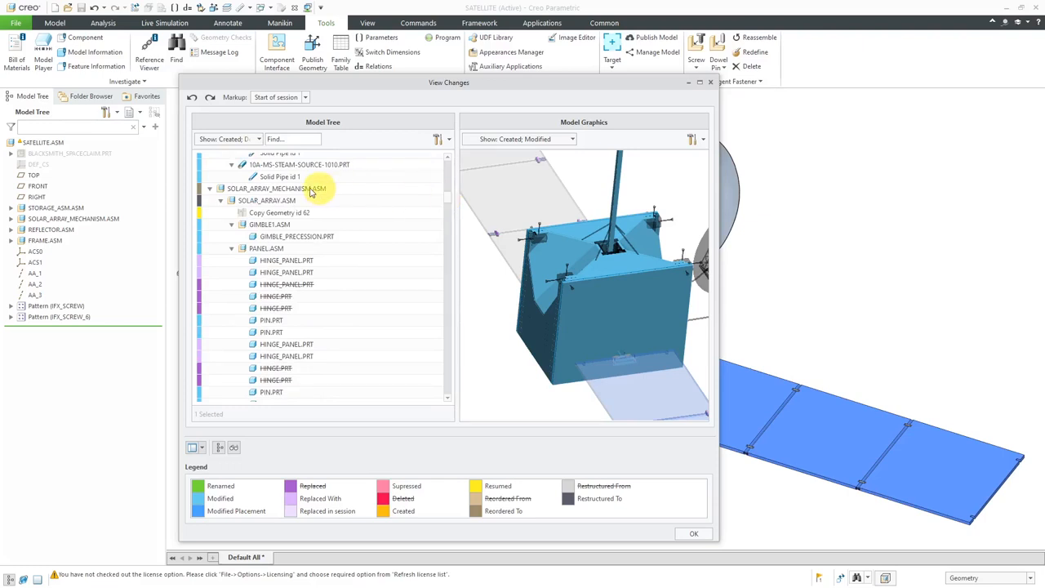
left_click(278, 190)
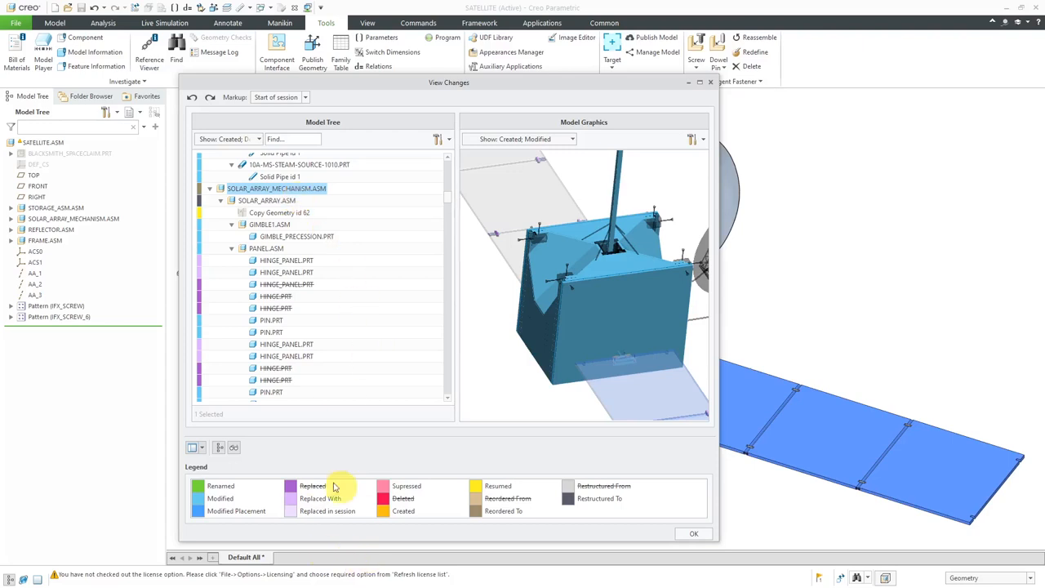
mouse_move(385, 457)
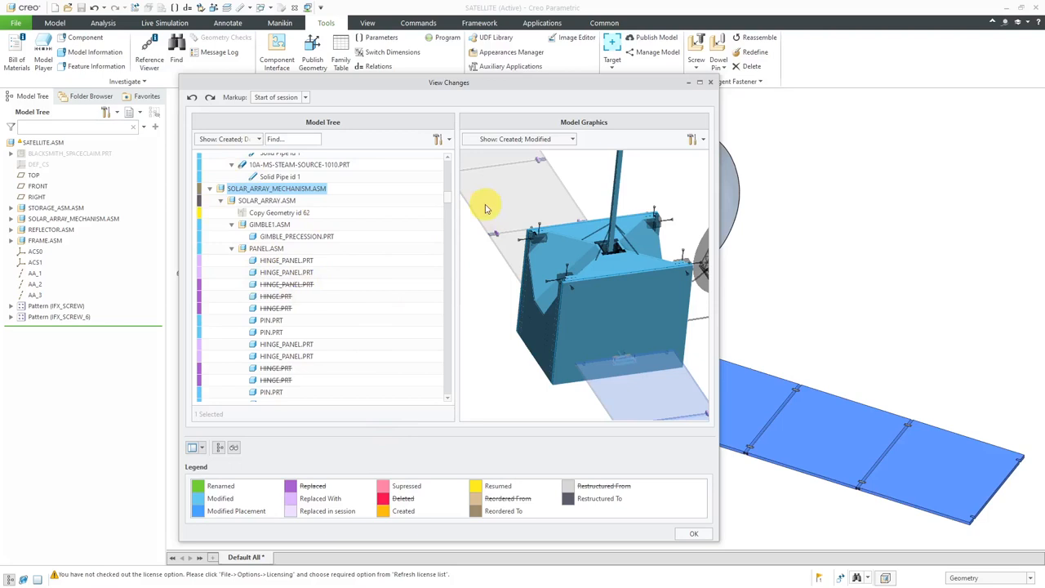
mouse_move(449, 197)
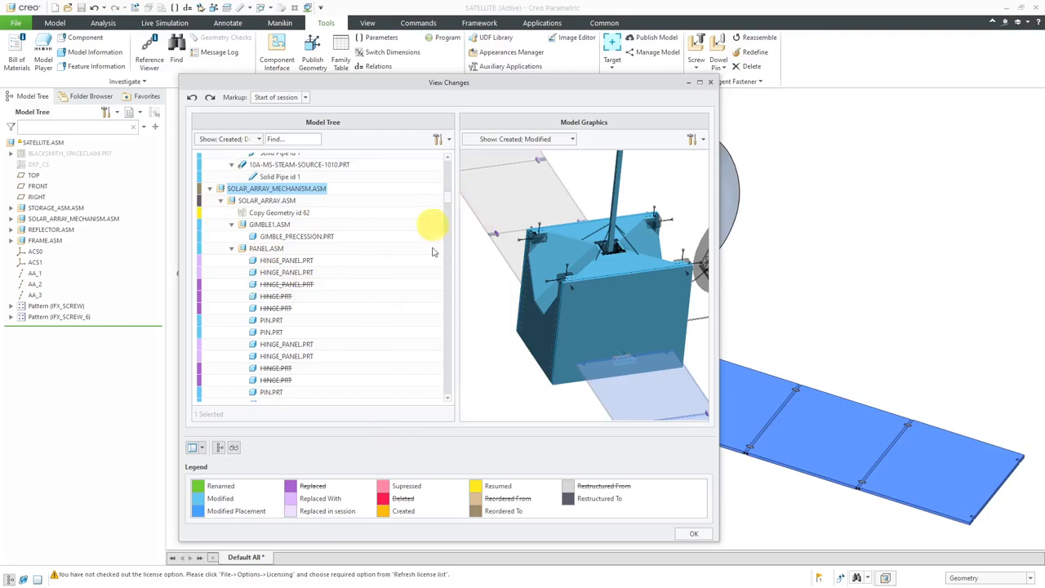
mouse_move(574, 343)
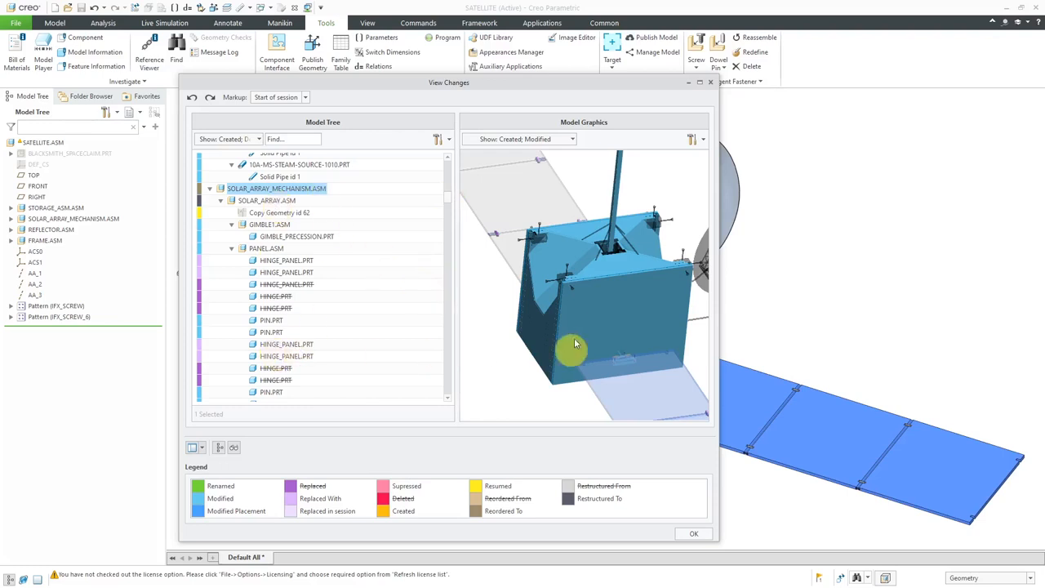
mouse_move(487, 389)
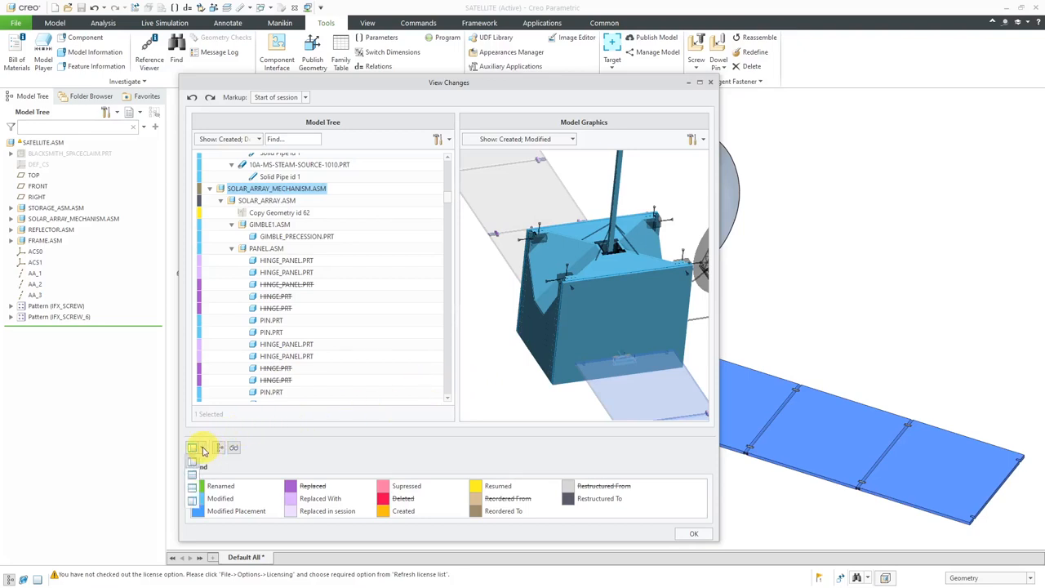
mouse_move(222, 448)
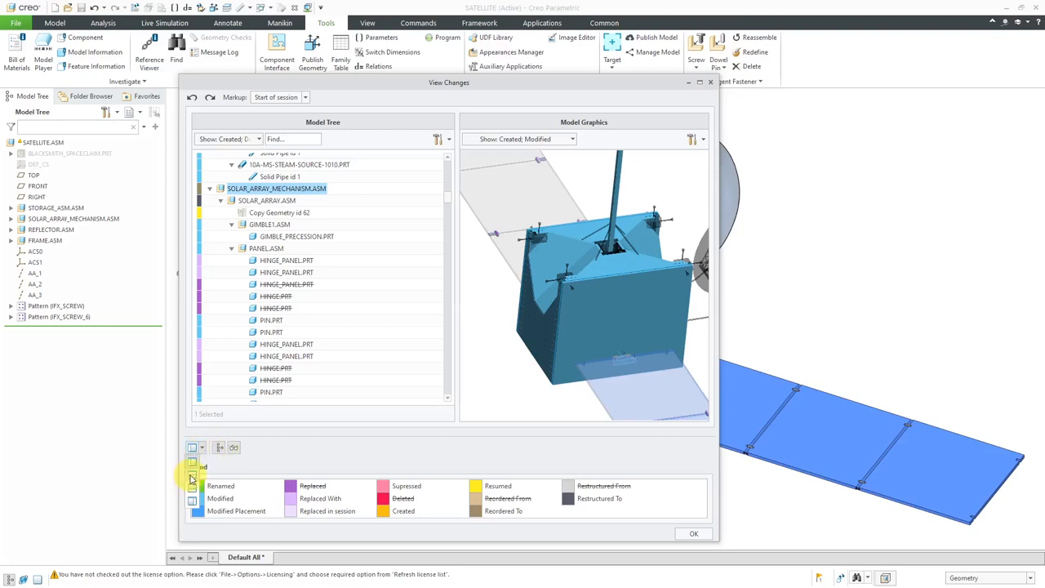
Step: Switch the View Changes layout to the graphics-only pane with change colours
left_click(203, 447)
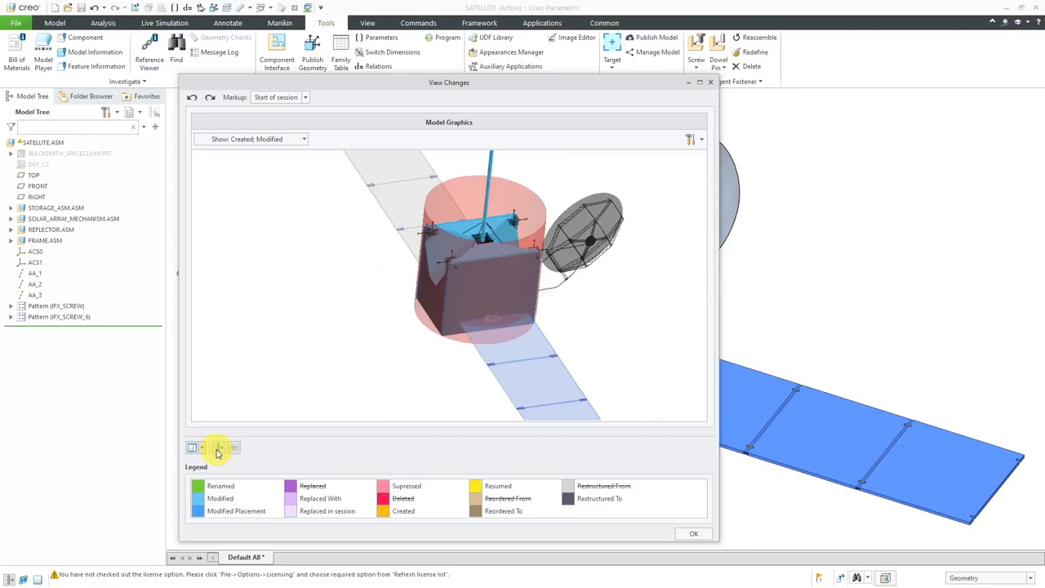
Step: Restore both panes swapped, Model Graphics left and Model Tree right
left_click(235, 448)
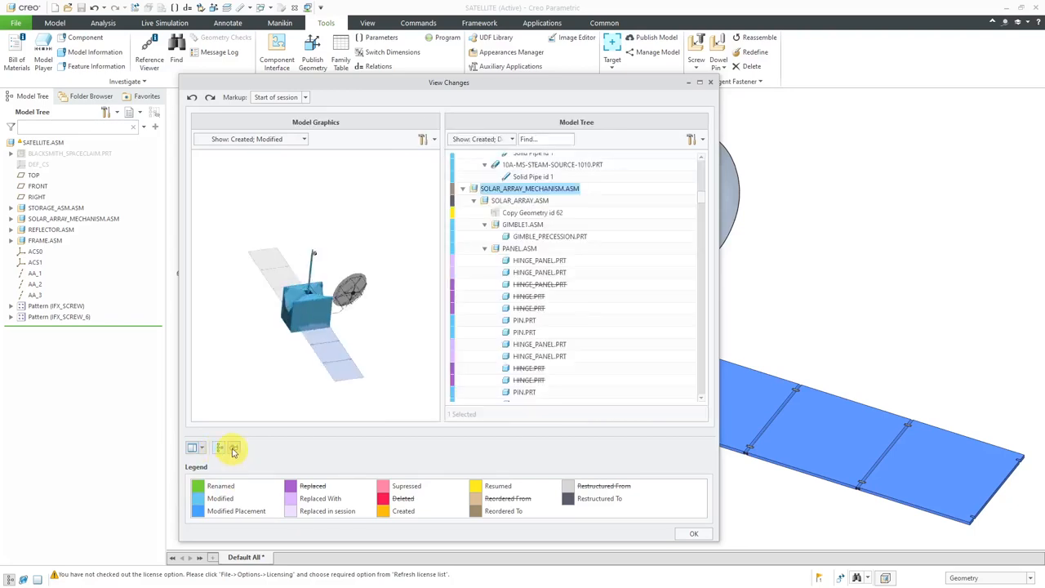
left_click(235, 447)
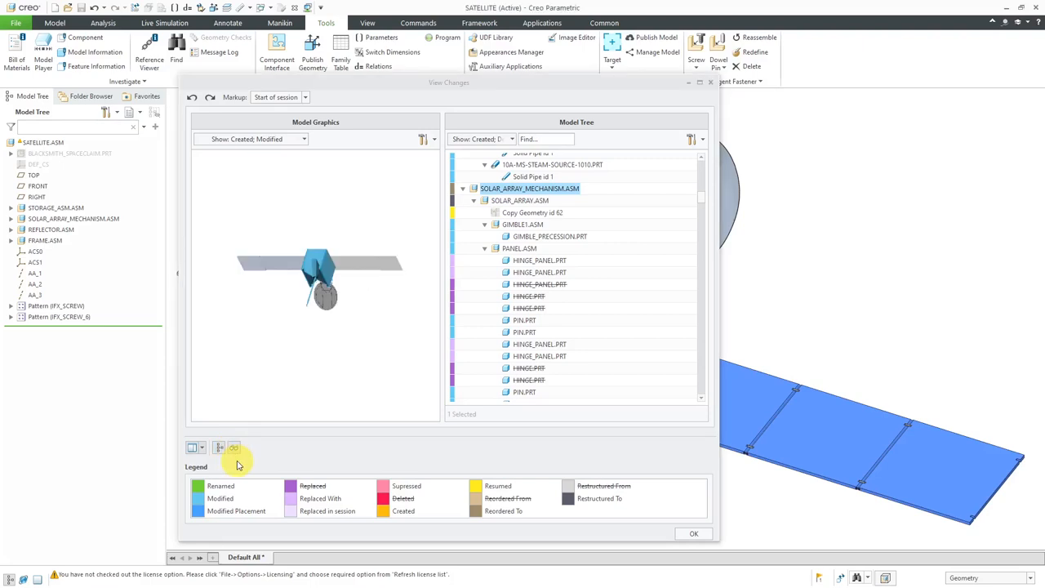
mouse_move(467, 490)
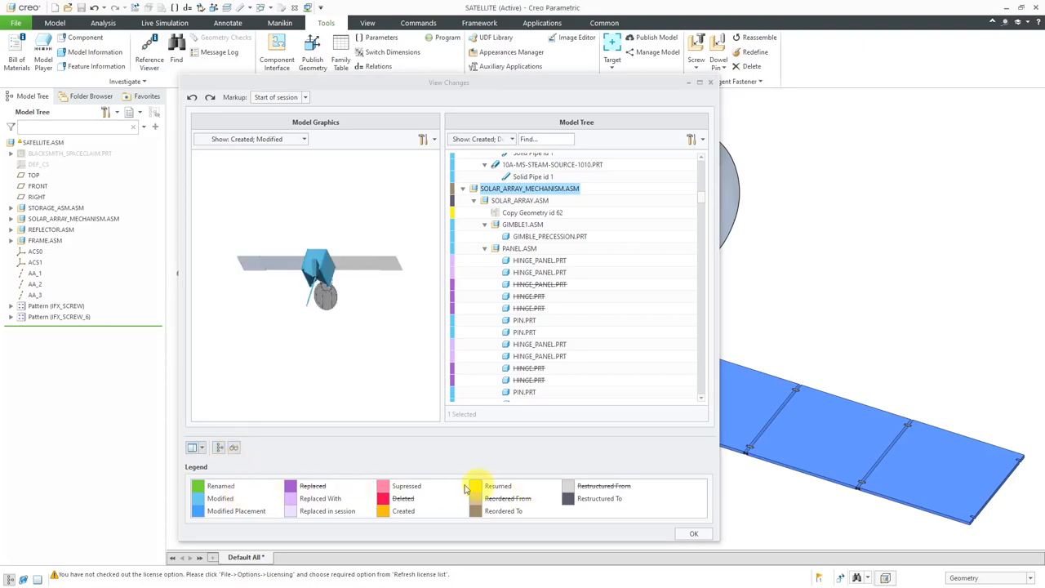
mouse_move(456, 457)
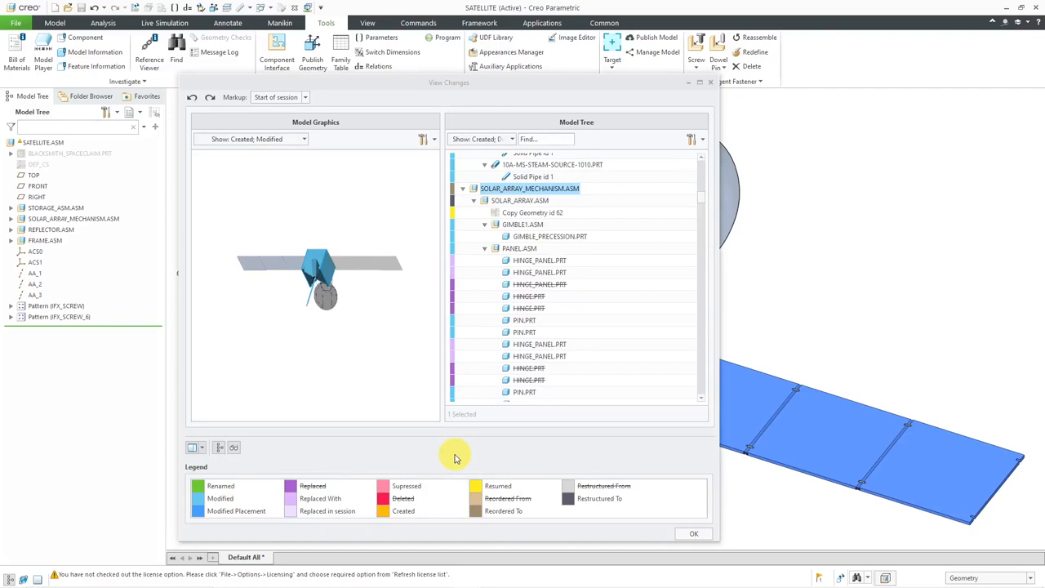